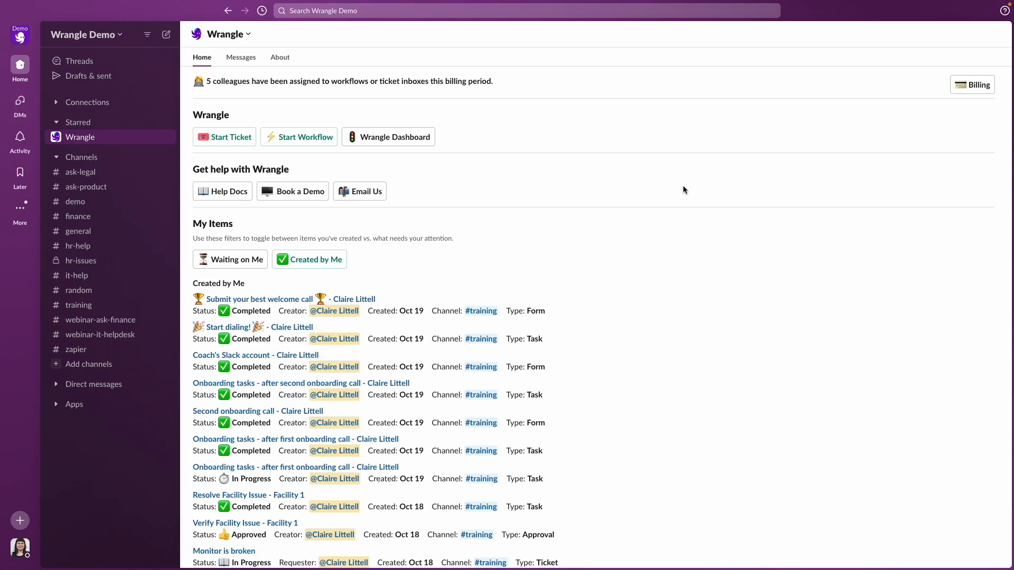
mouse_move(499, 101)
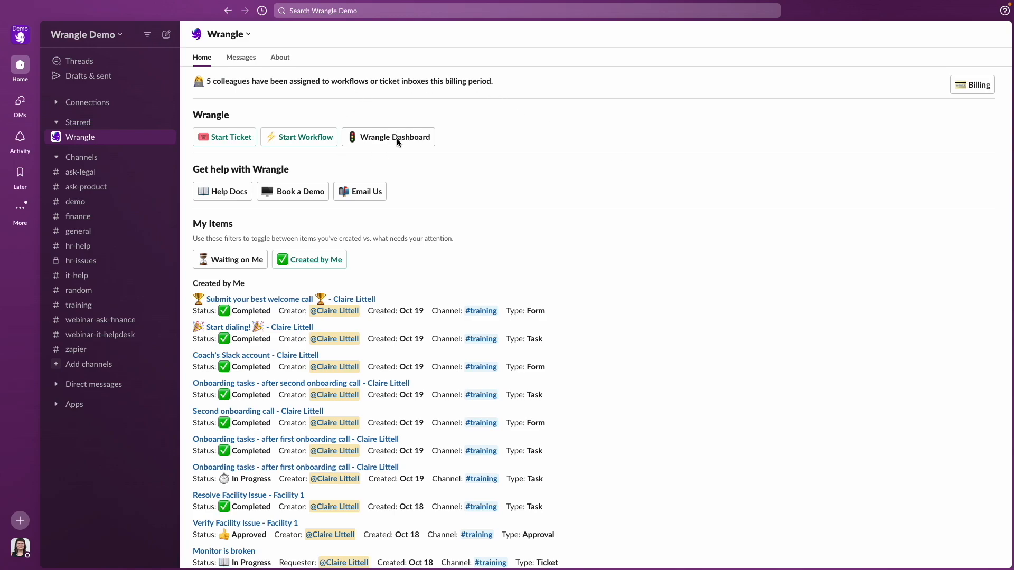
Step: Open the Wrangle web dashboard from the Wrangle app's Home in Slack
left_click(388, 137)
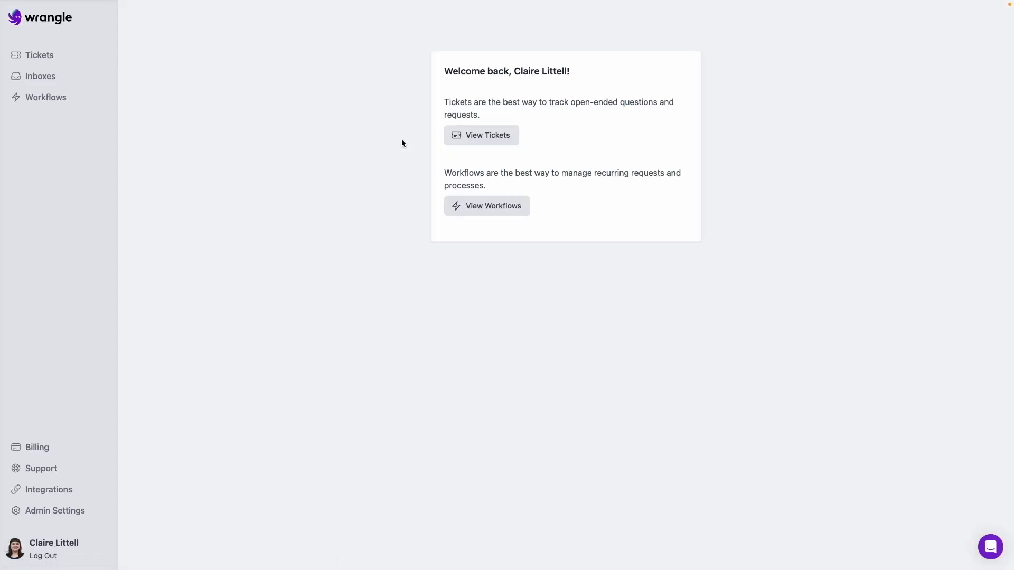
mouse_move(489, 219)
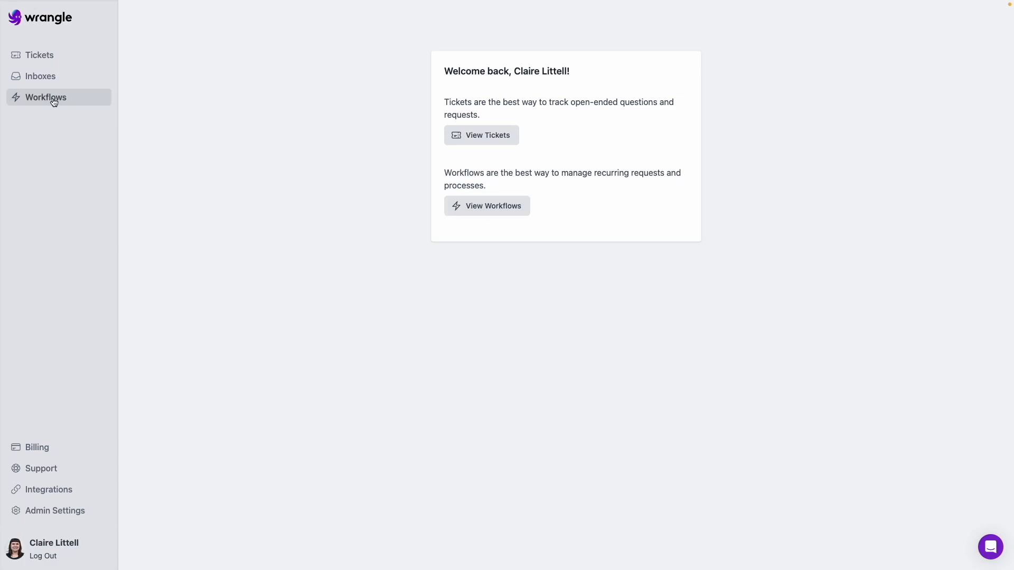
mouse_move(45, 97)
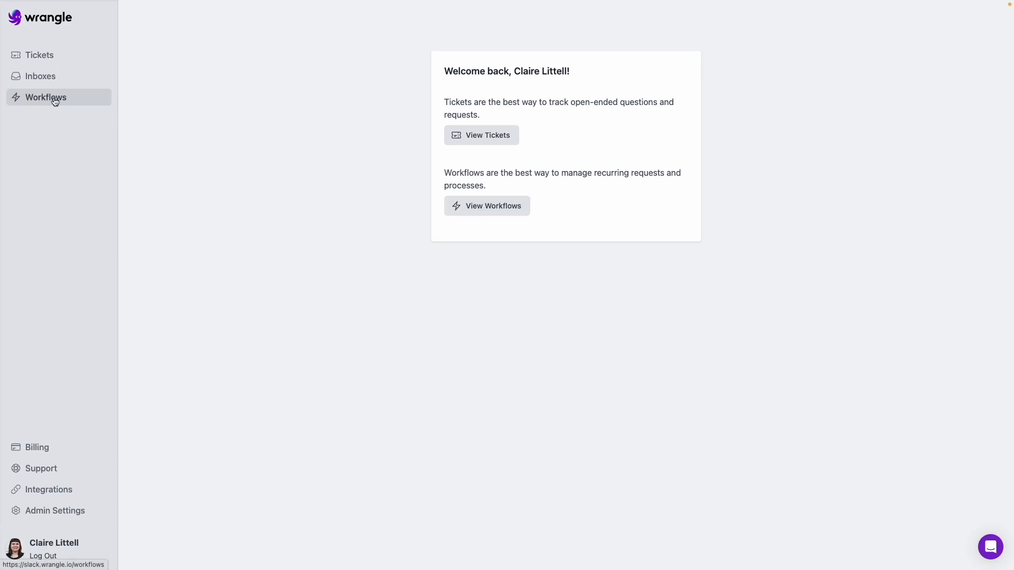
Step: Go to Workflows and start creating a new workflow
left_click(45, 97)
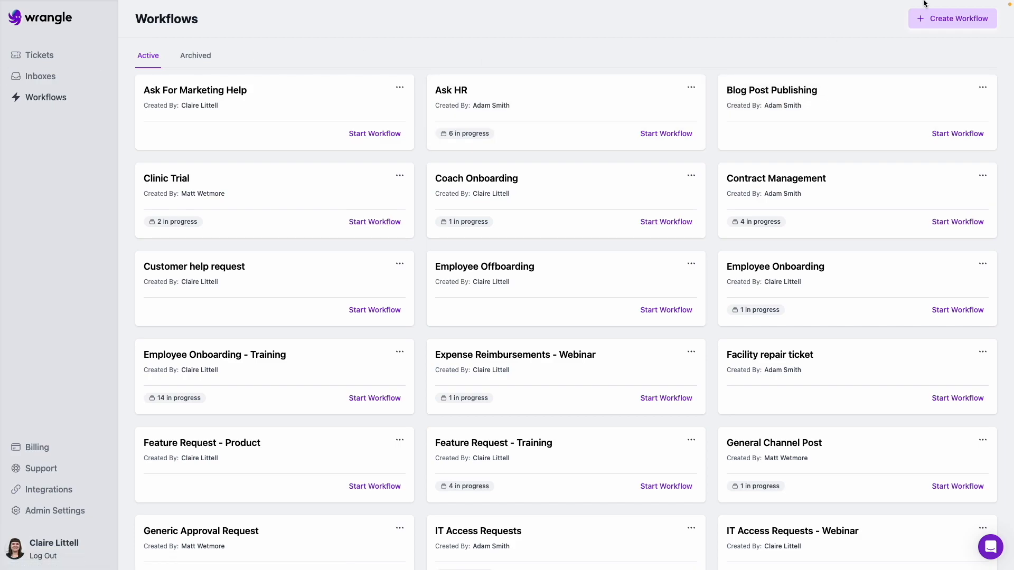
mouse_move(951, 37)
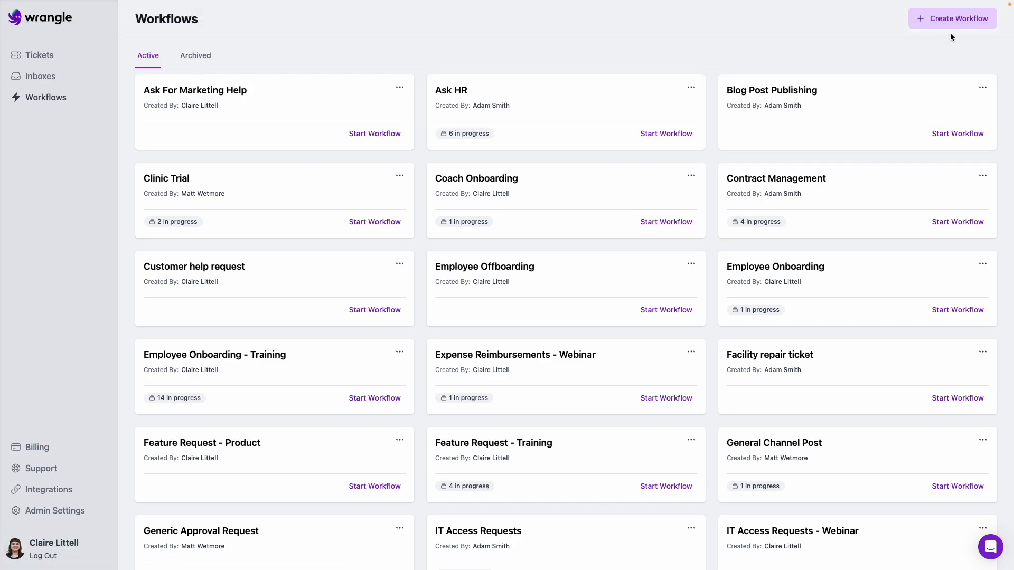
left_click(951, 18)
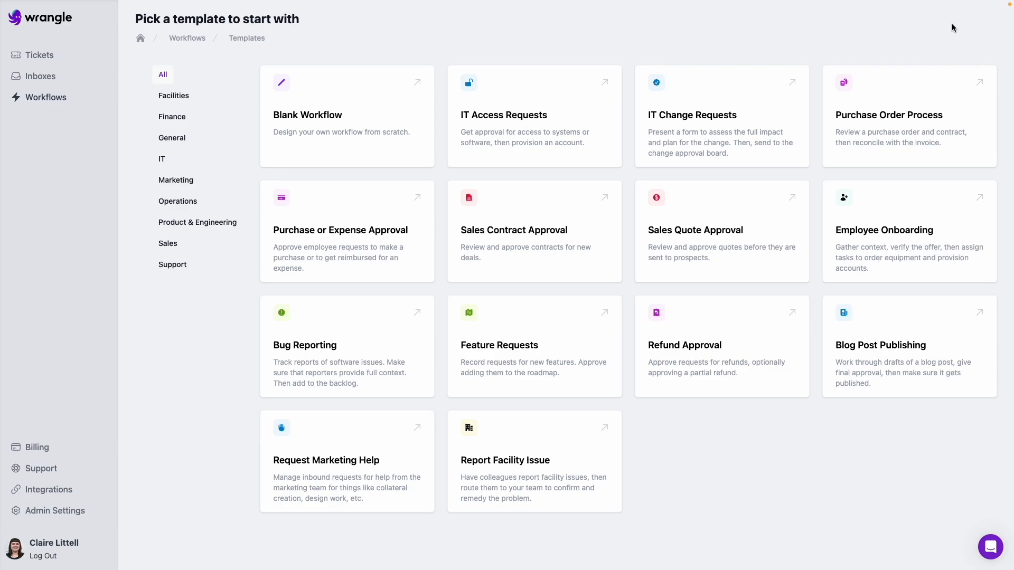
mouse_move(506, 47)
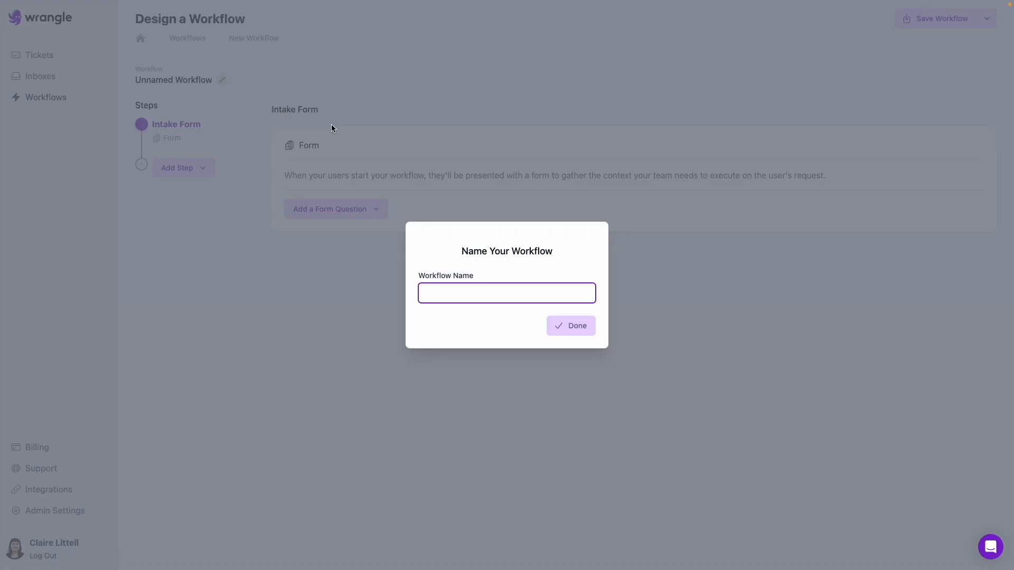
Step: Name the new blank workflow 'Expense Report' and bring up the intake form question types
type("Expense Report")
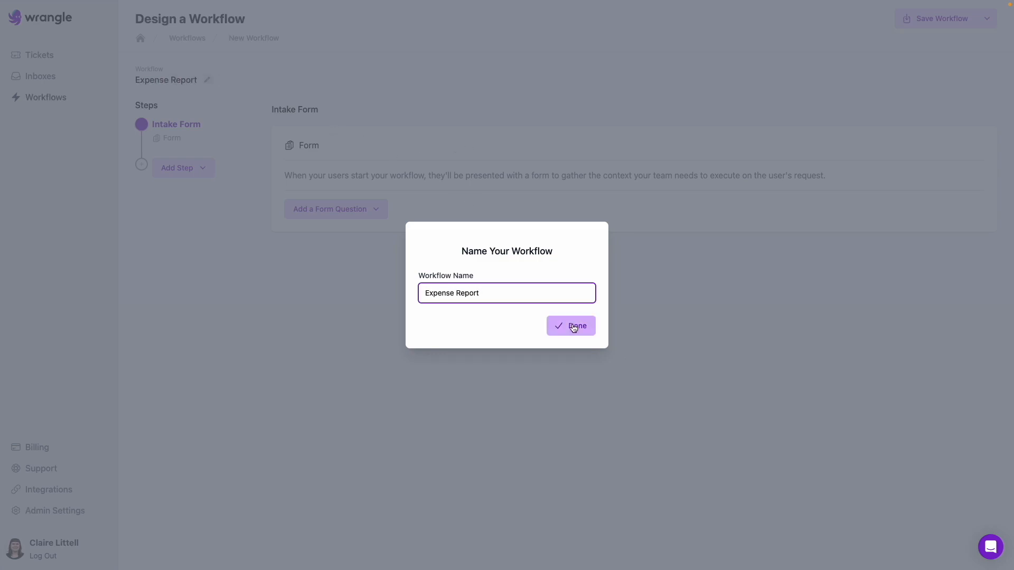
left_click(570, 325)
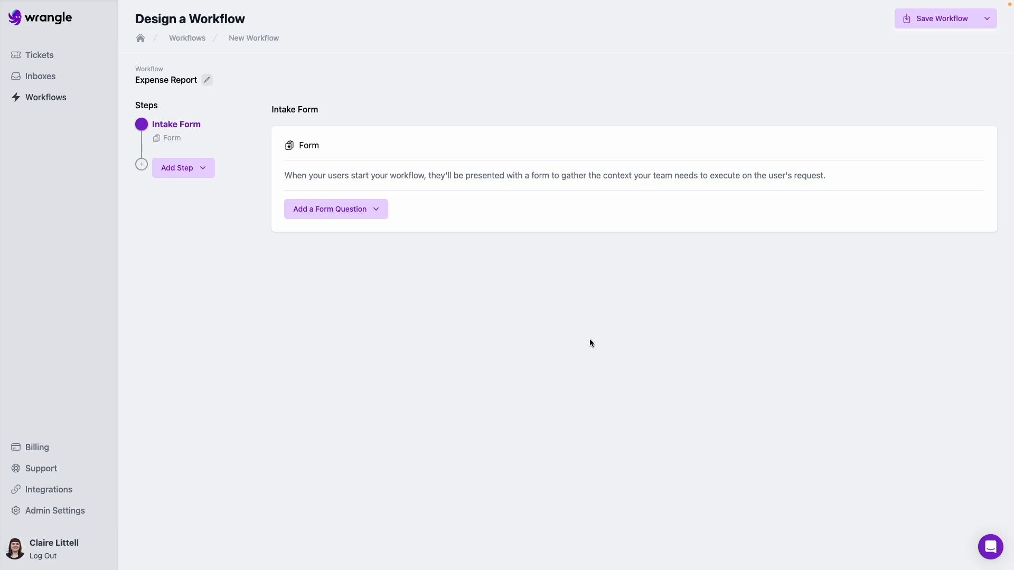
left_click(331, 209)
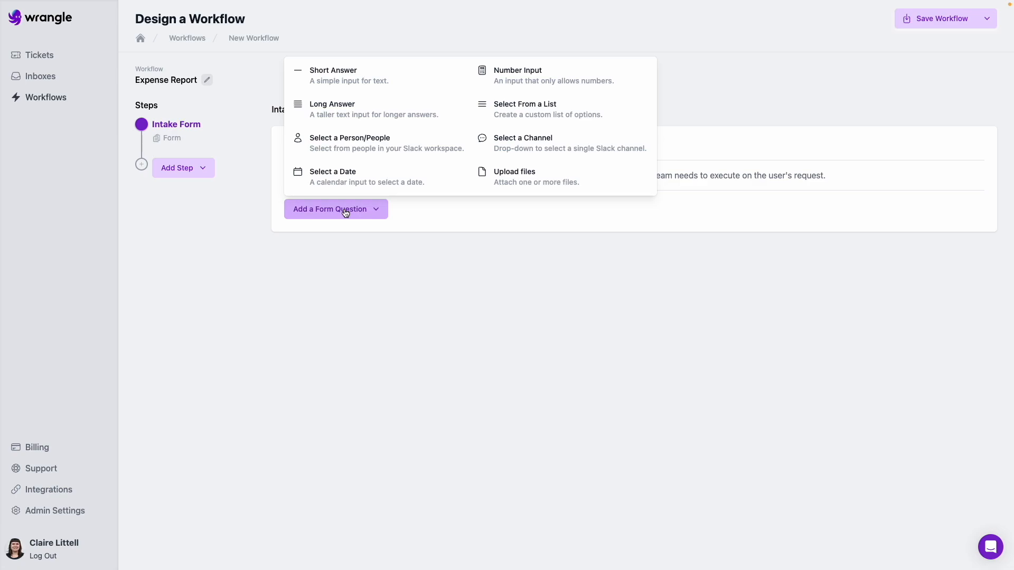
Step: Add a short-answer description question, a number question for dollar value, and a 'Date of your expense' date question
left_click(333, 75)
type("Your name and a short description of what you need reimbursed")
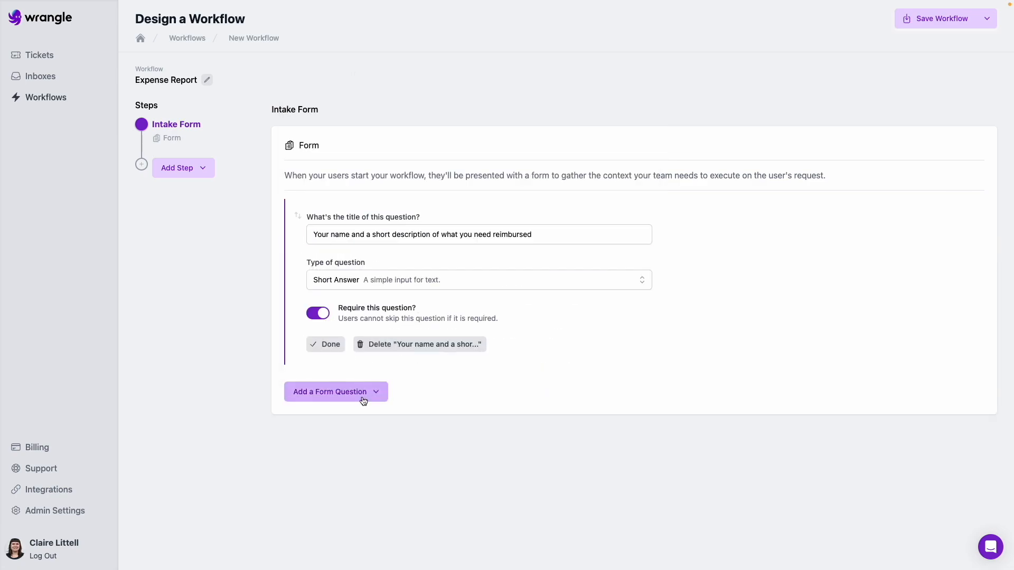
left_click(331, 392)
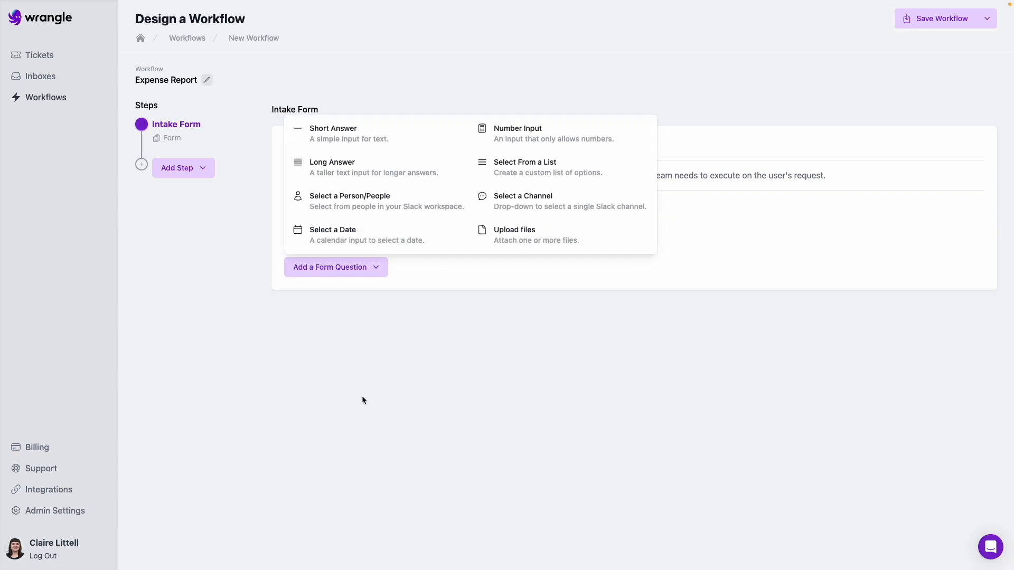
mouse_move(358, 187)
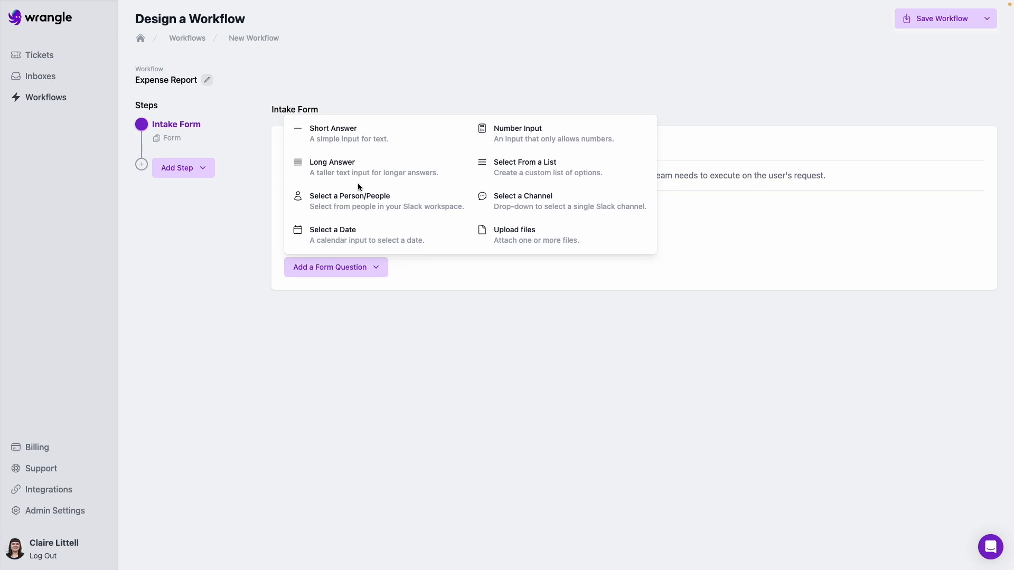
mouse_move(561, 133)
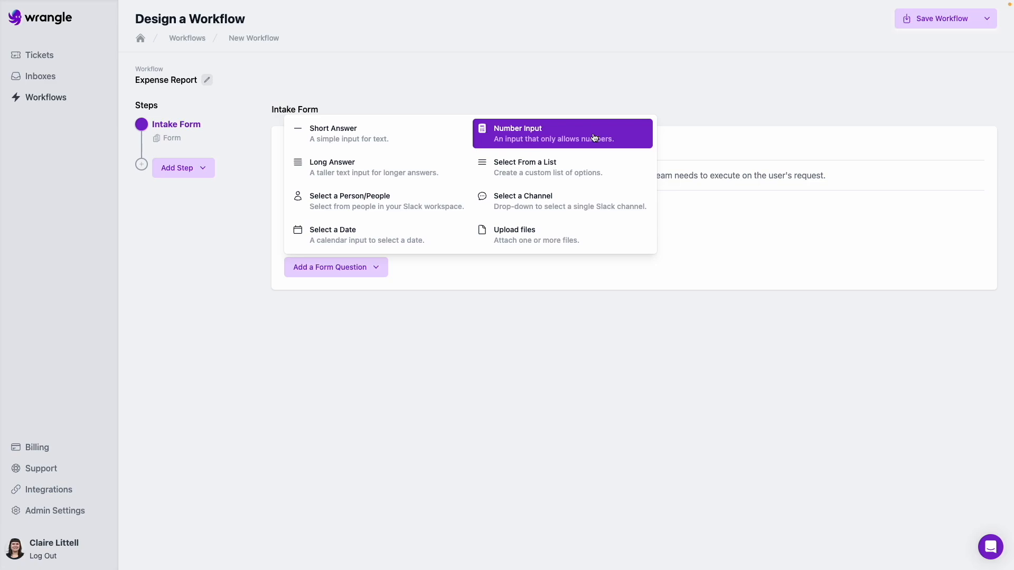
left_click(518, 133)
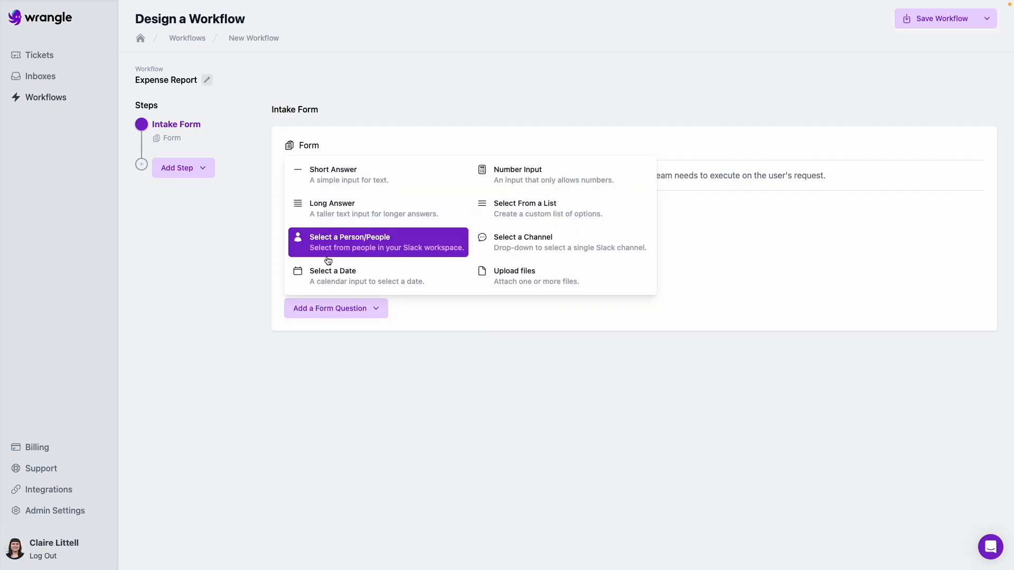
mouse_move(362, 276)
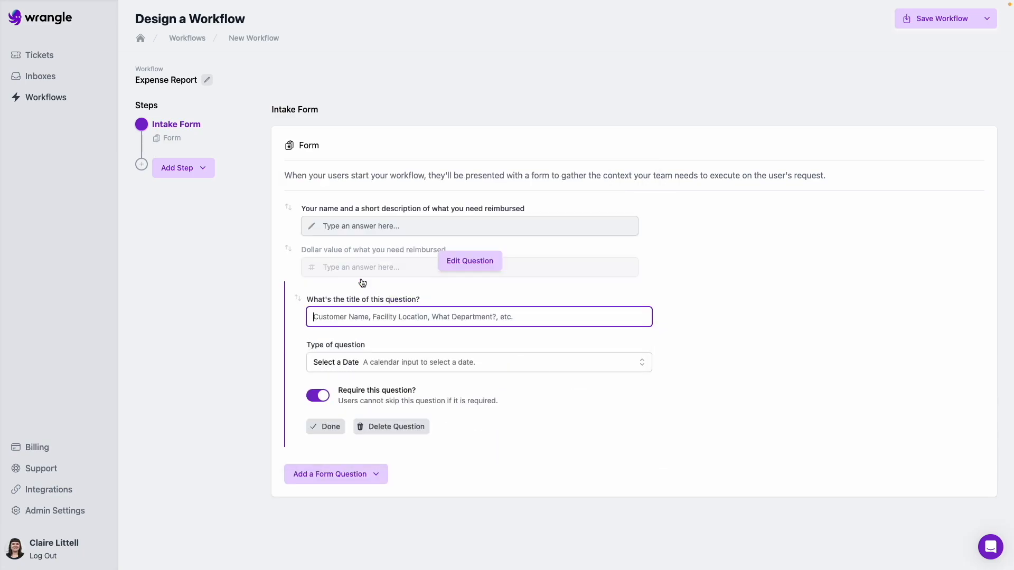
type("Date of your expense")
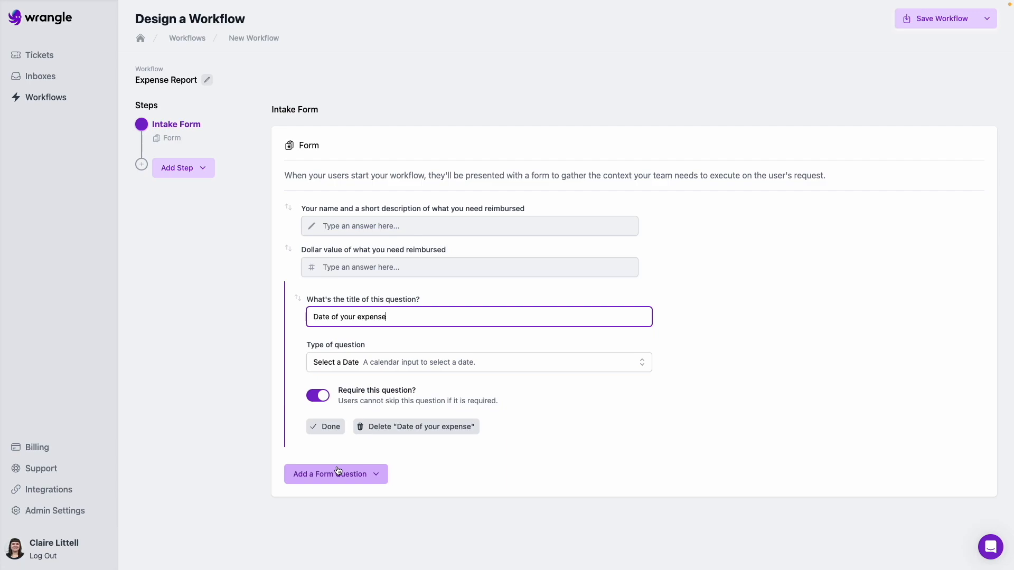
left_click(335, 474)
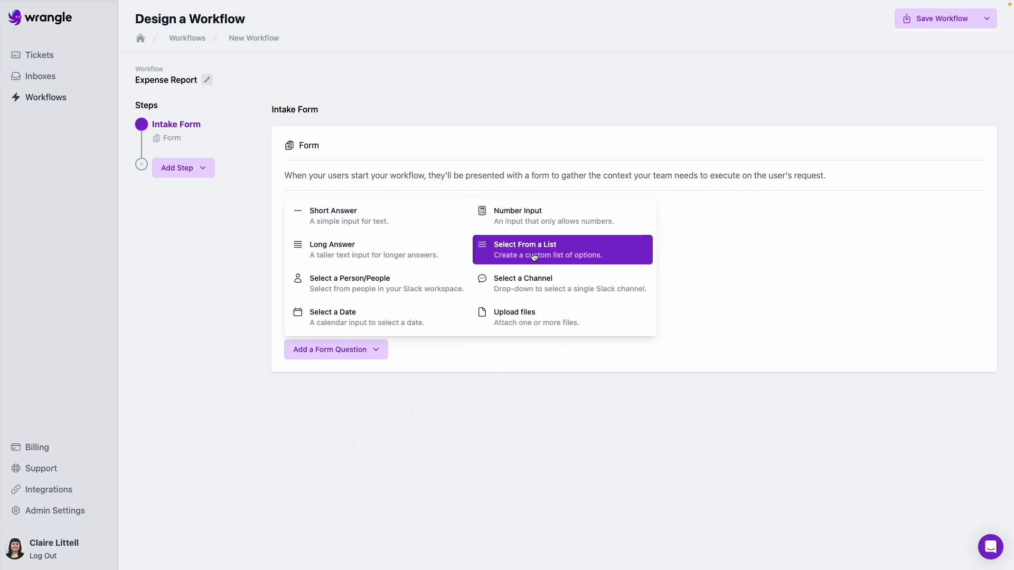
Step: Add an 'Expense category' list question with options Parking, Food and Travel
left_click(523, 248)
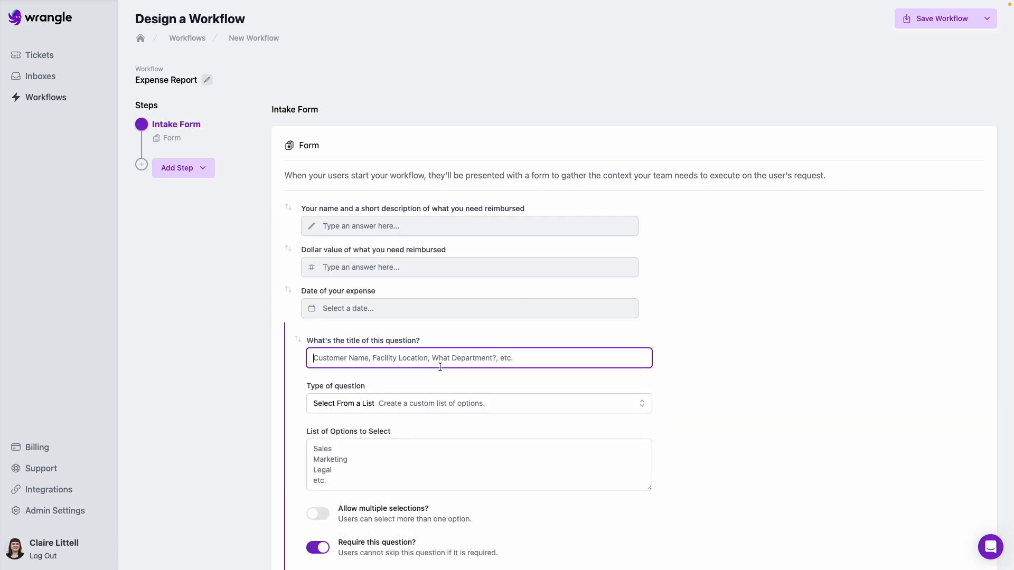
type("Expense caterg")
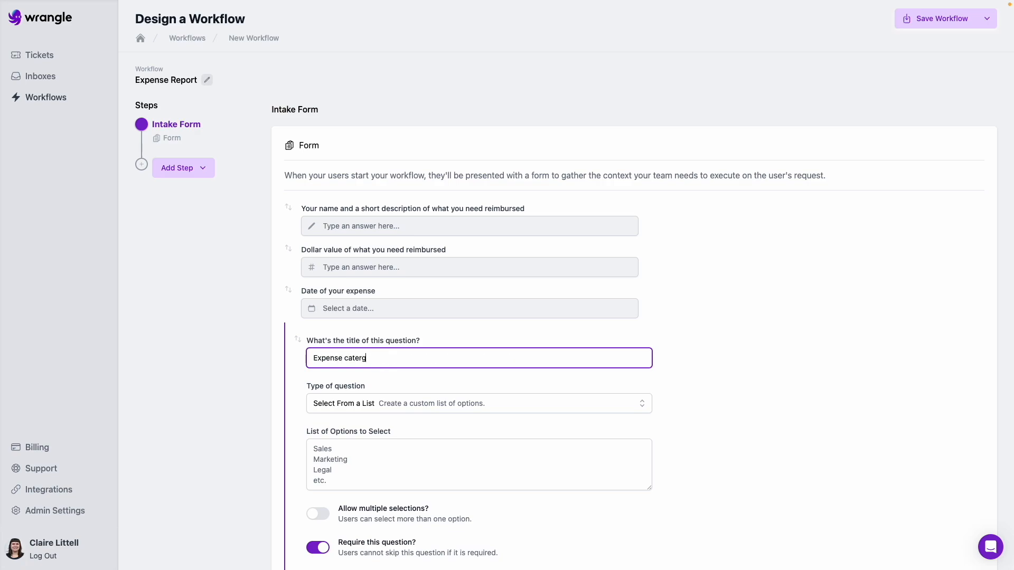
left_click(478, 464)
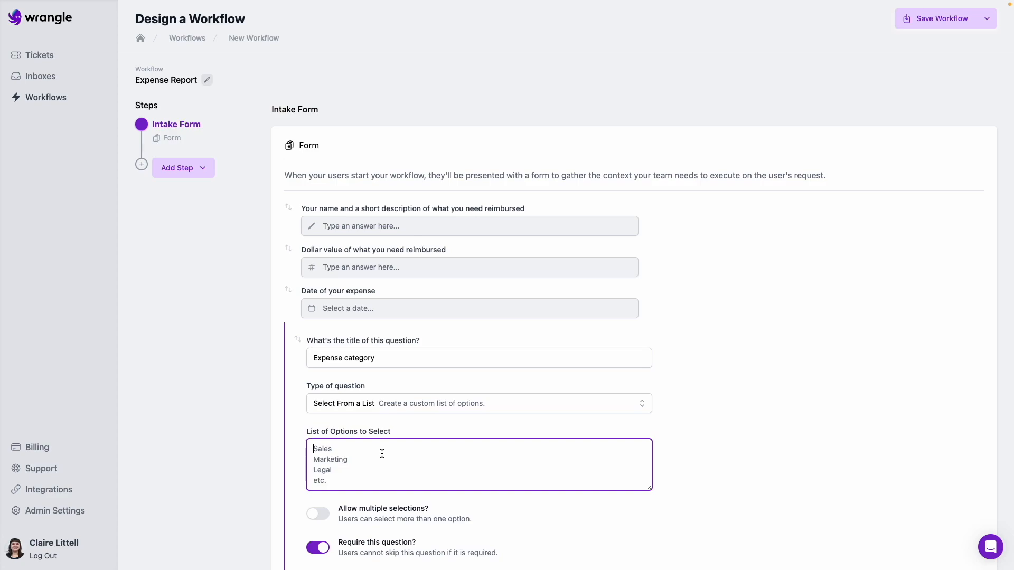
type("Park")
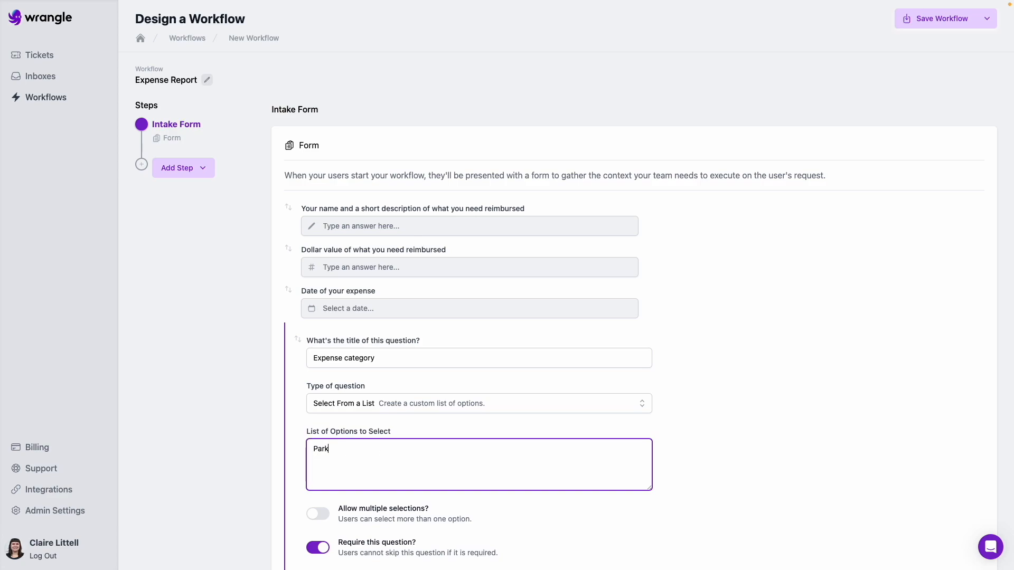
type("ing")
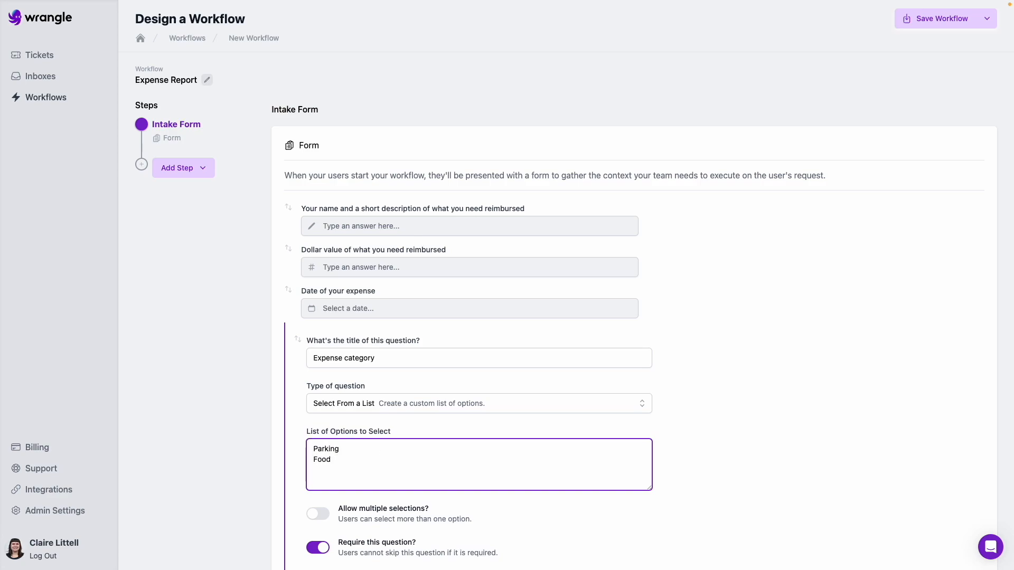
type("Travel")
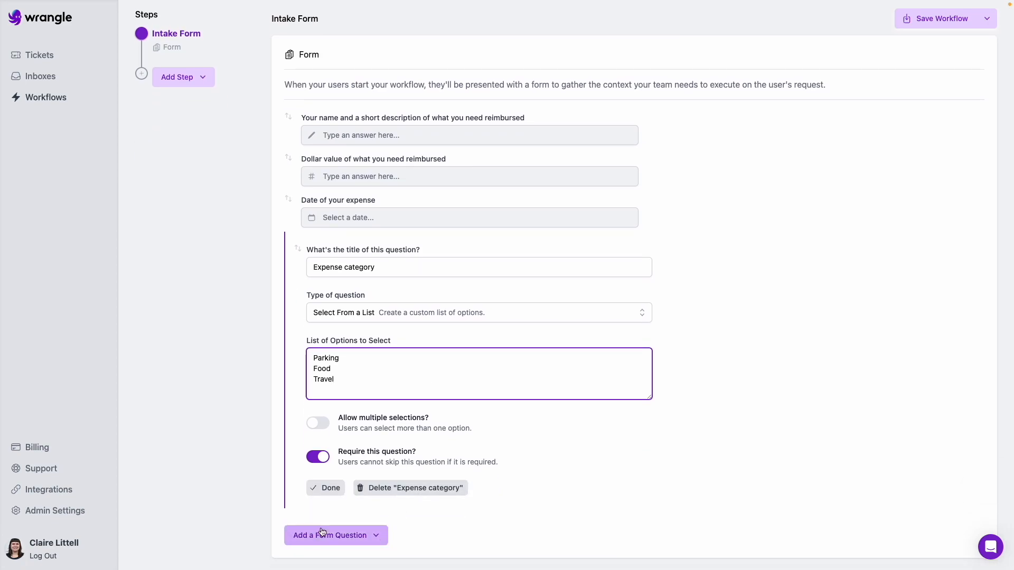
left_click(325, 487)
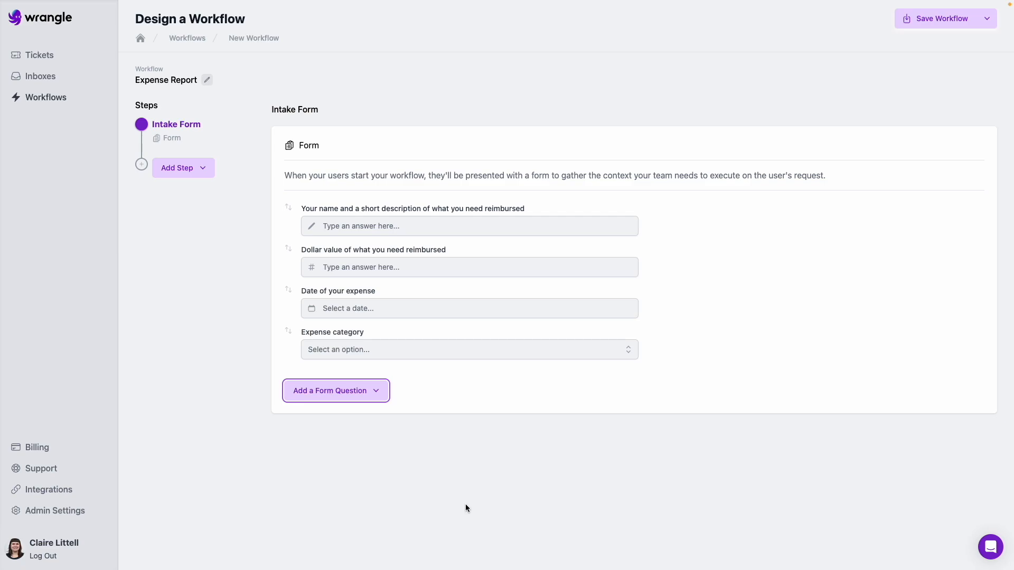
Step: Add a 'Your manager' people-picker question and an 'Upload your receipt' file-upload question
left_click(335, 390)
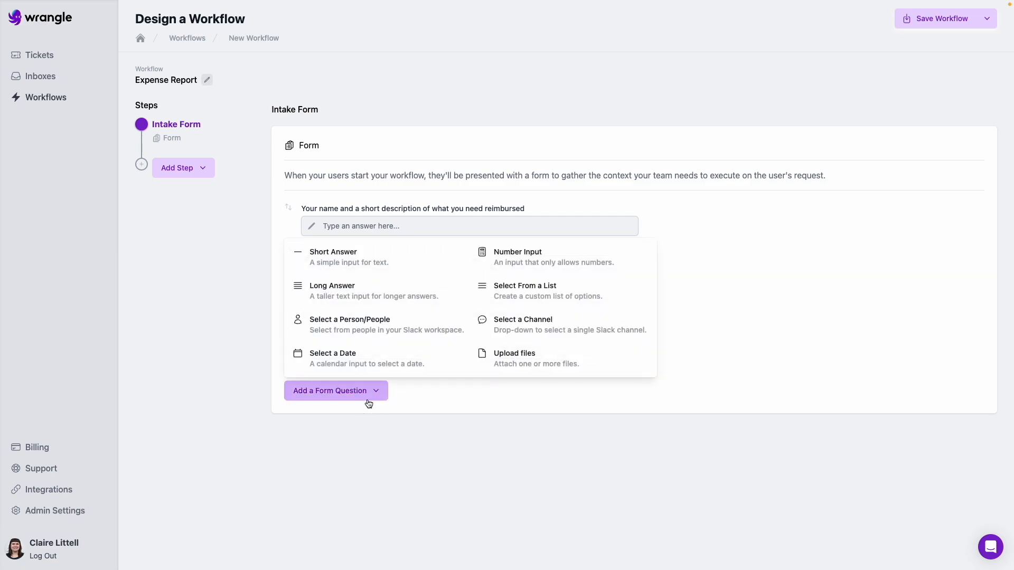
mouse_move(367, 323)
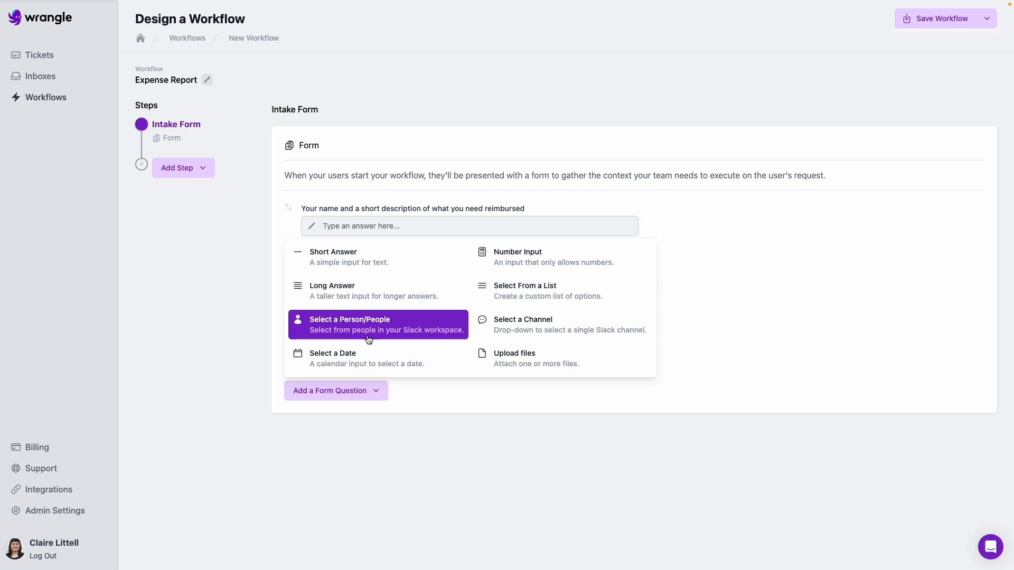
left_click(378, 323)
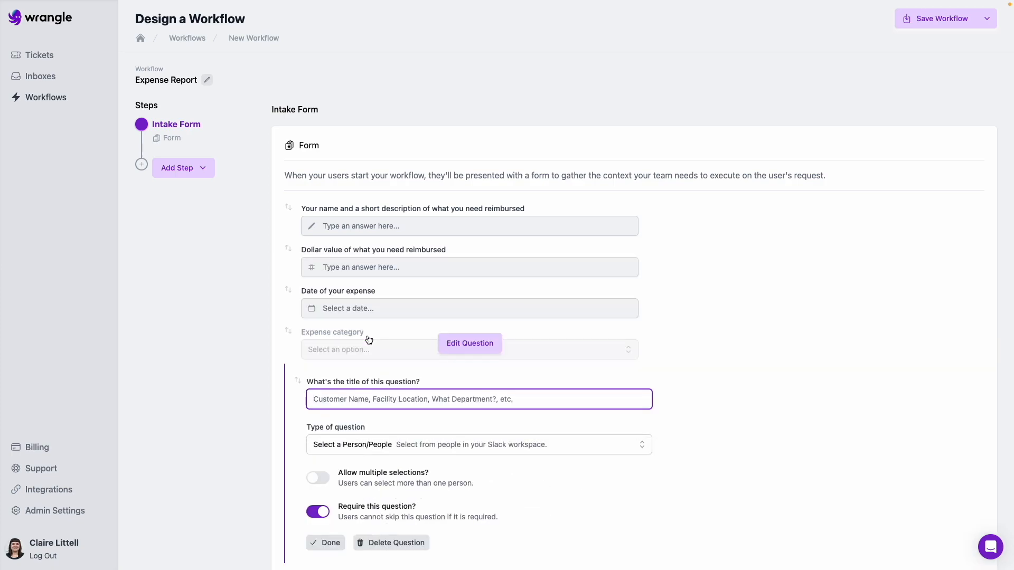
type("Your")
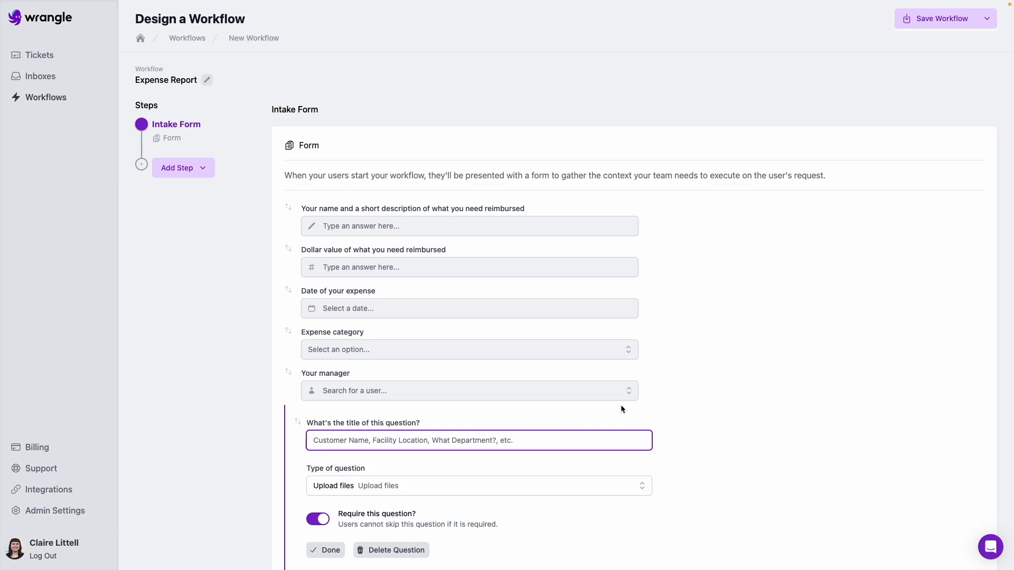
scroll("down", 3)
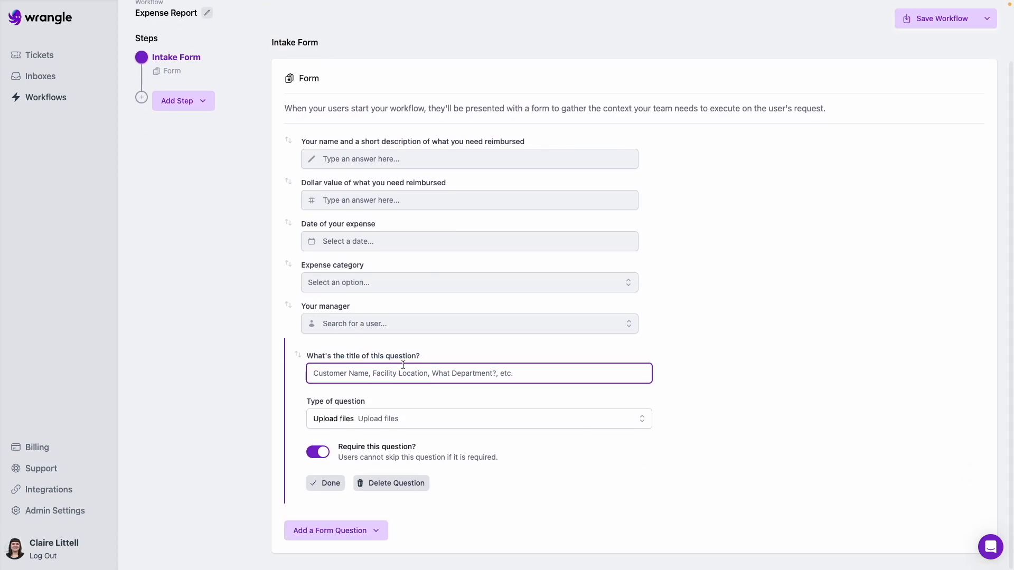
type("Upload your receipt")
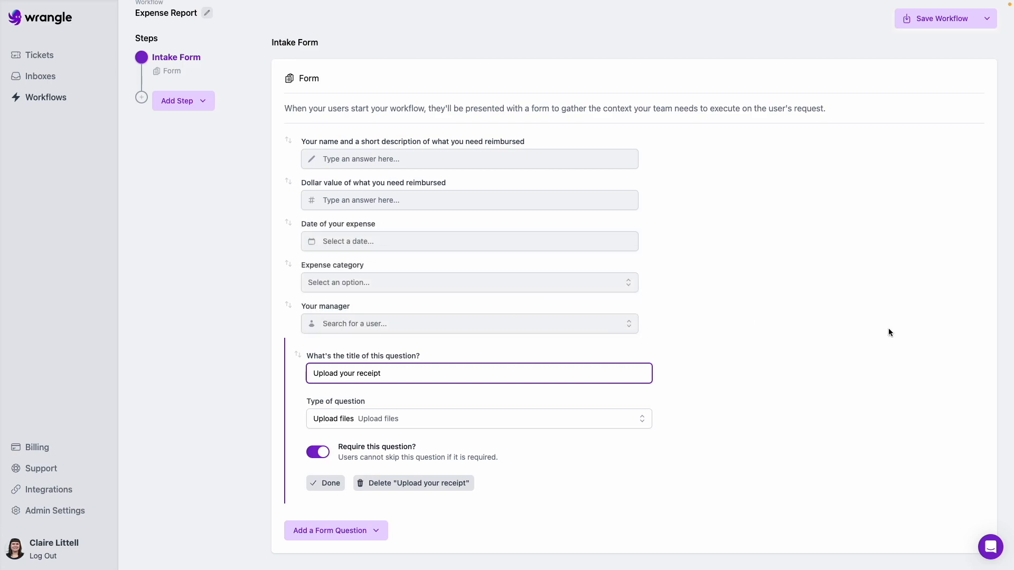
left_click(326, 483)
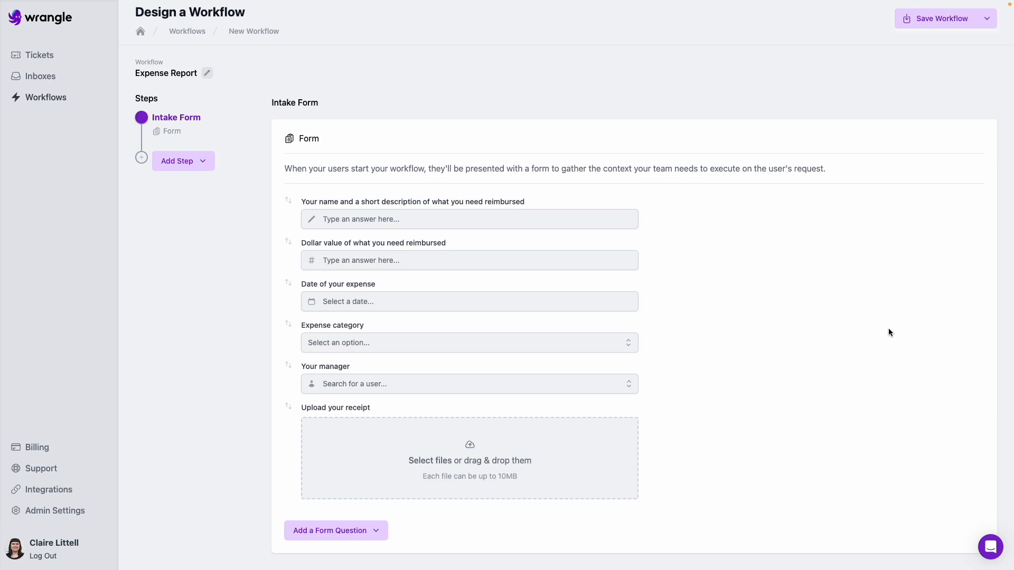
mouse_move(183, 161)
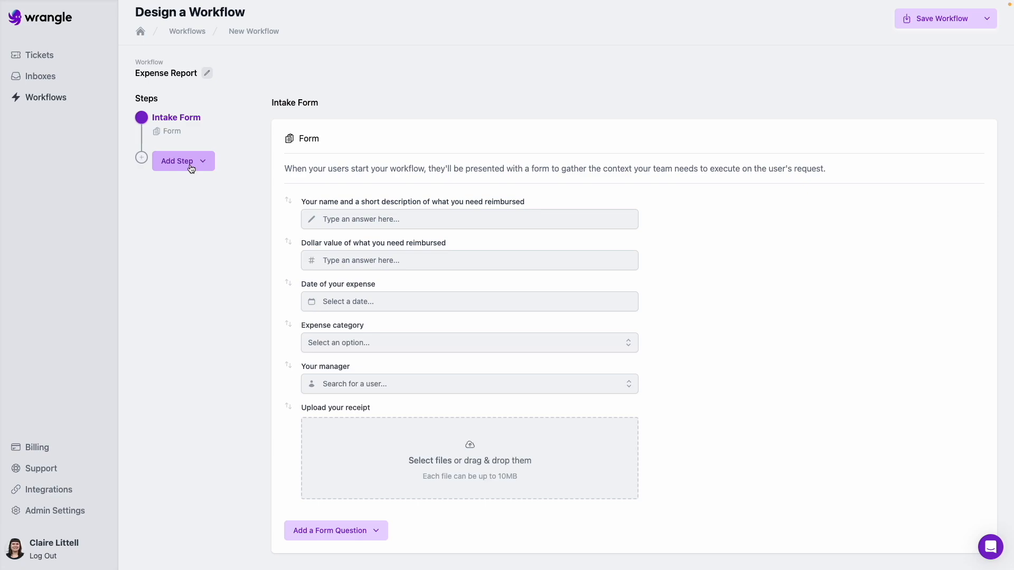
Step: Add an approval step named 'Manager approval' and explore its assignee options
left_click(178, 161)
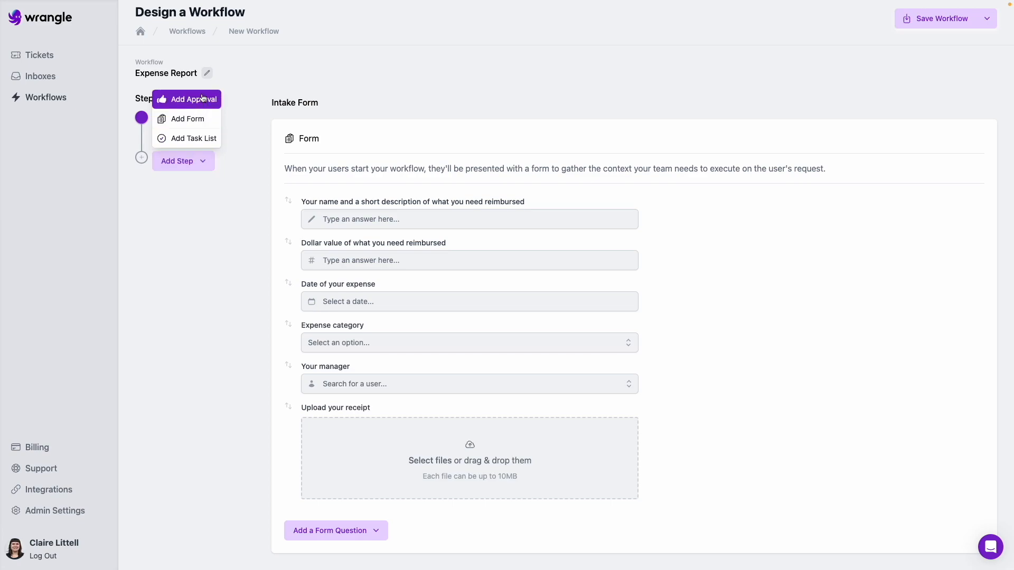
left_click(193, 99)
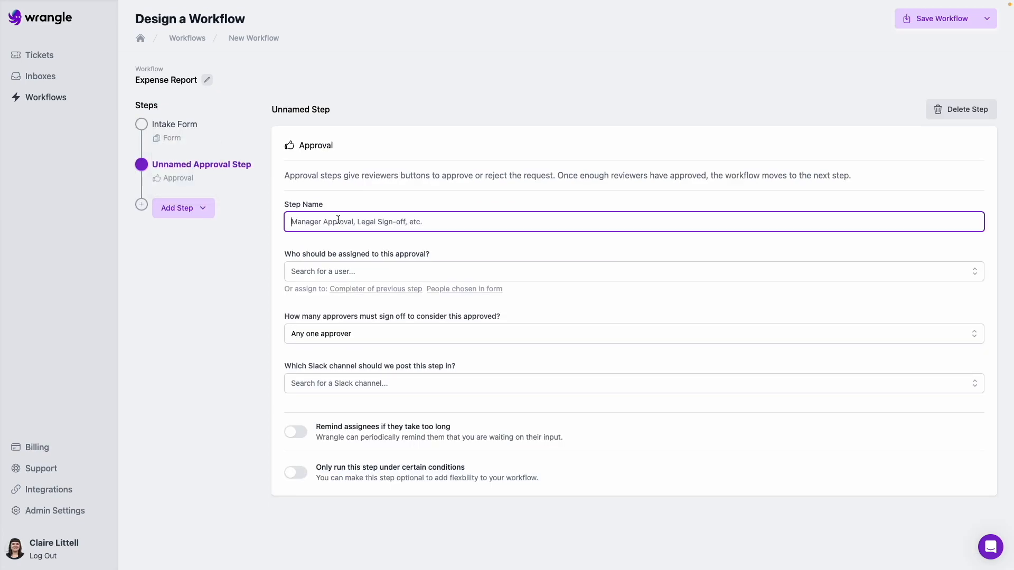
type("Manager approva")
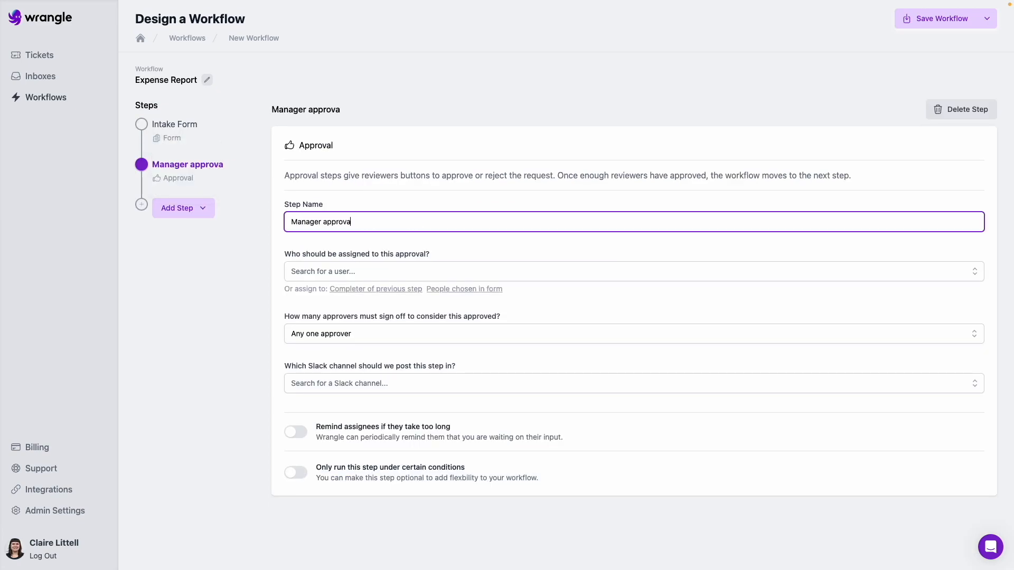
type("l")
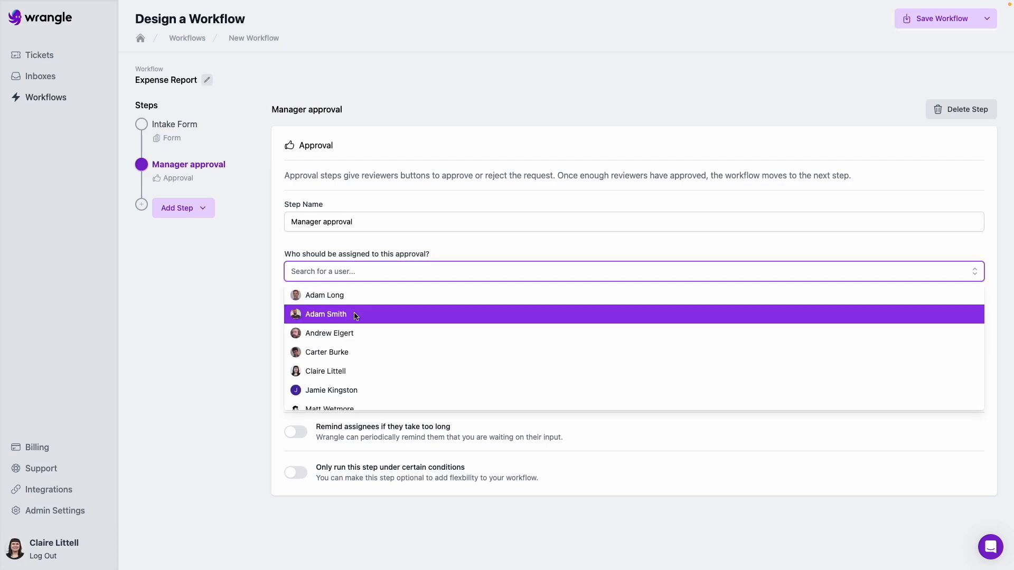
left_click(329, 333)
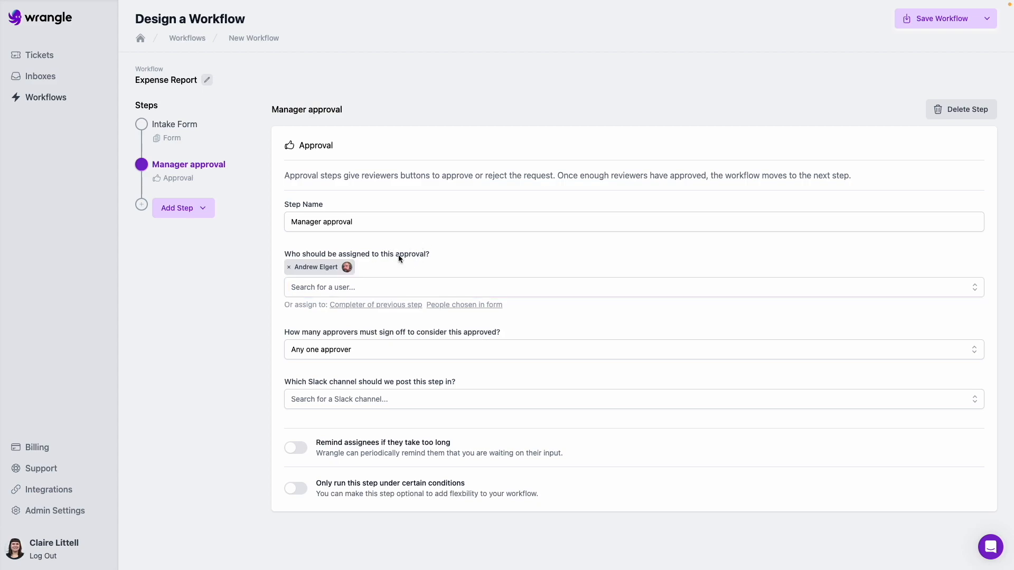
left_click(634, 287)
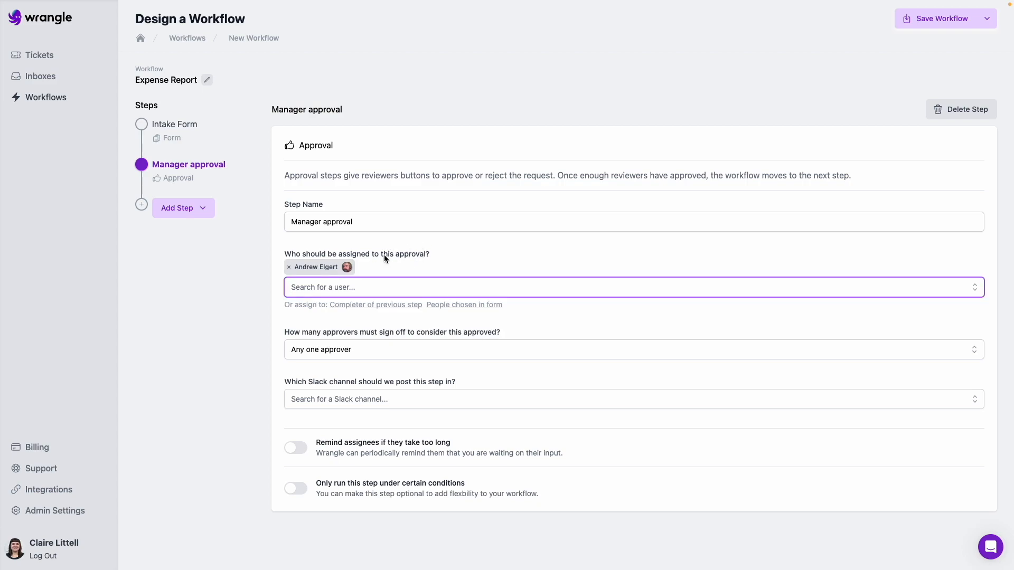
left_click(288, 267)
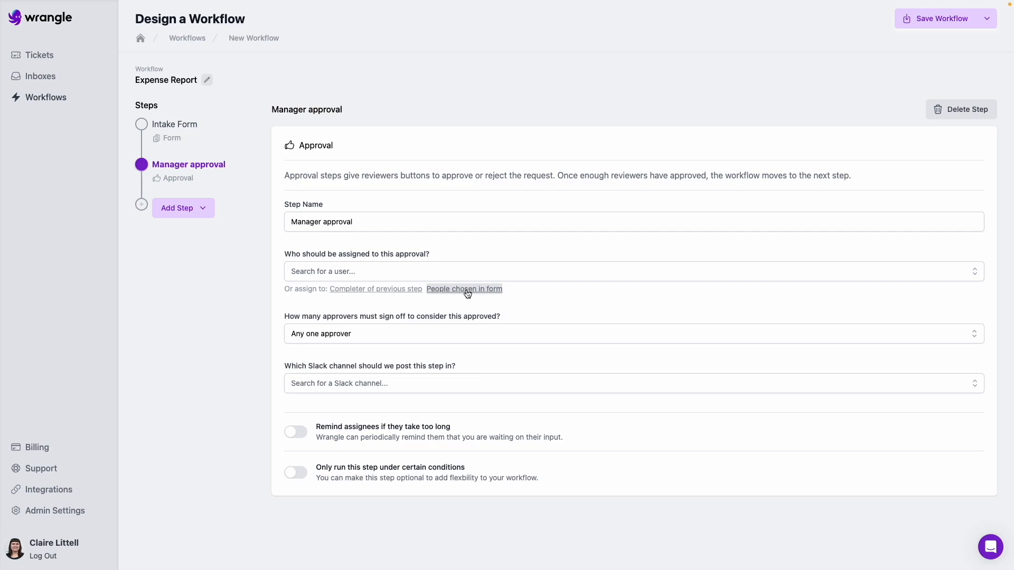
Step: Assign the approval to people chosen in 'Your manager' and post it to the #training channel
left_click(463, 289)
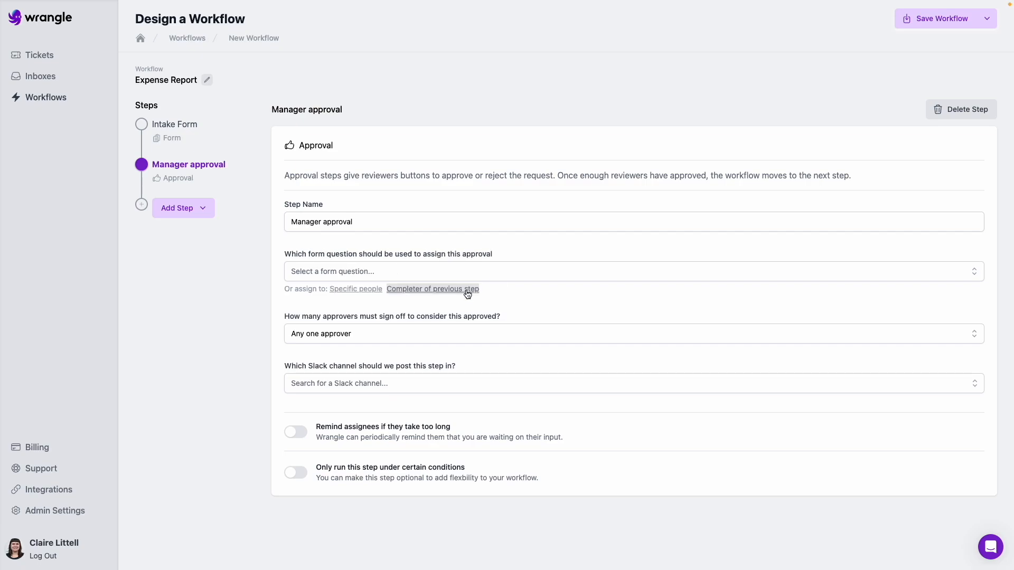
left_click(633, 271)
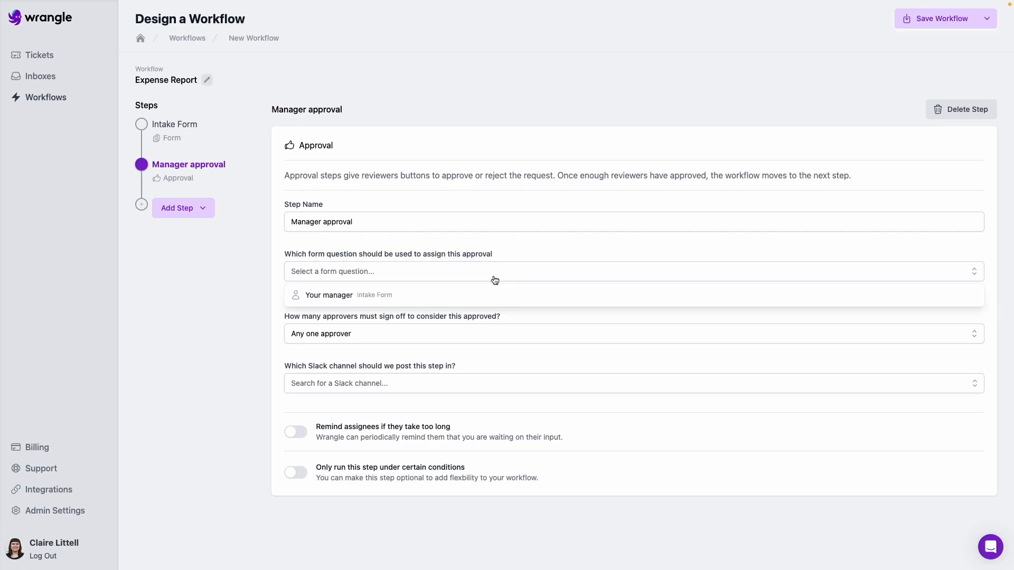
mouse_move(483, 304)
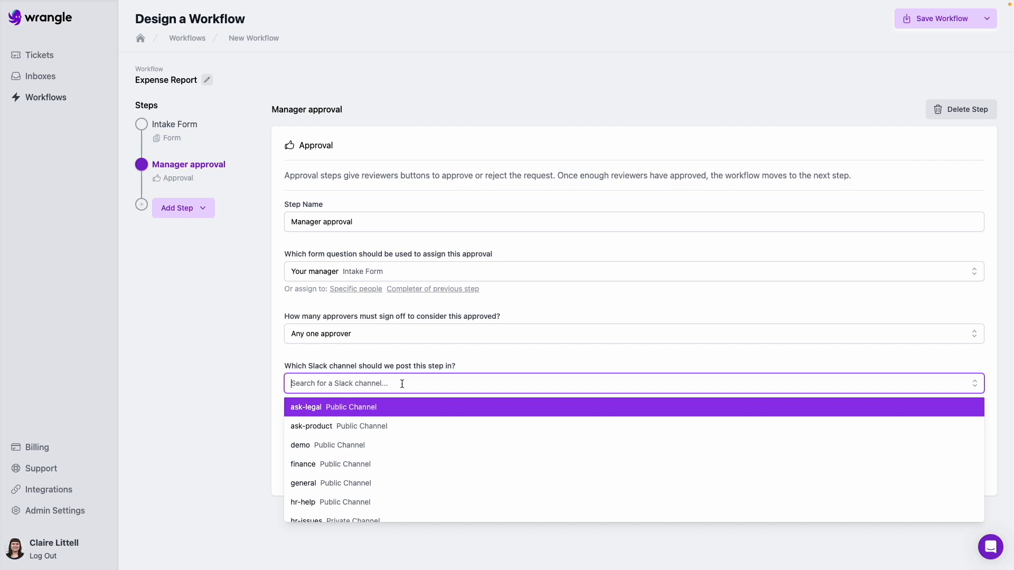
type("training")
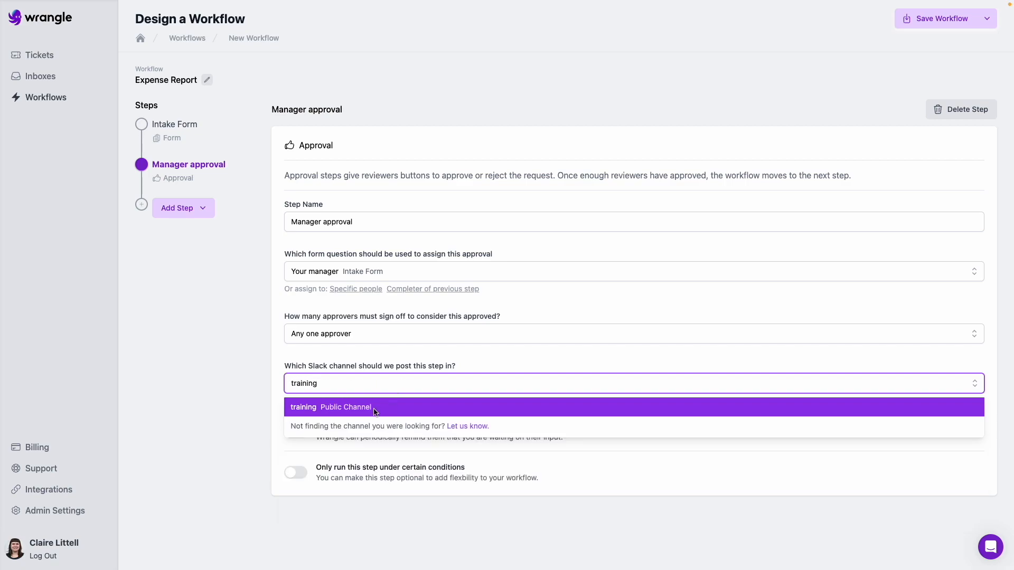
left_click(331, 406)
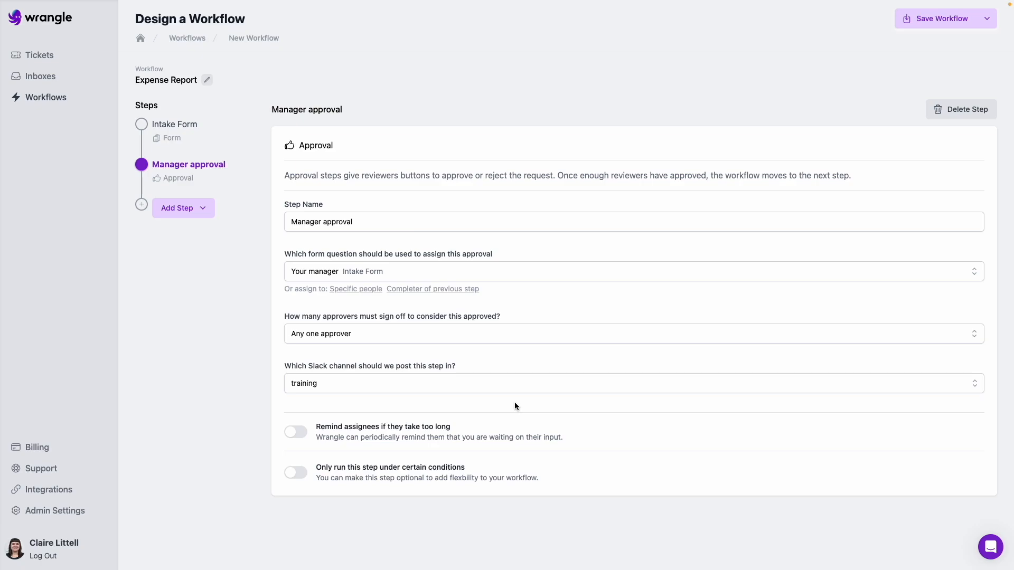
mouse_move(294, 432)
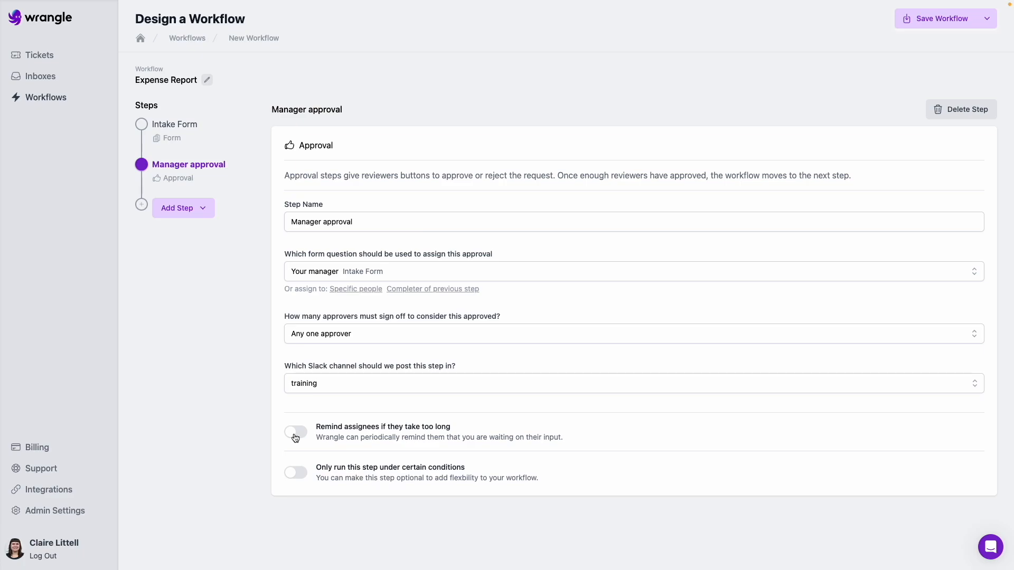
Step: Turn on assignee reminders for Manager approval, starting after 1 weekday of waiting
left_click(295, 432)
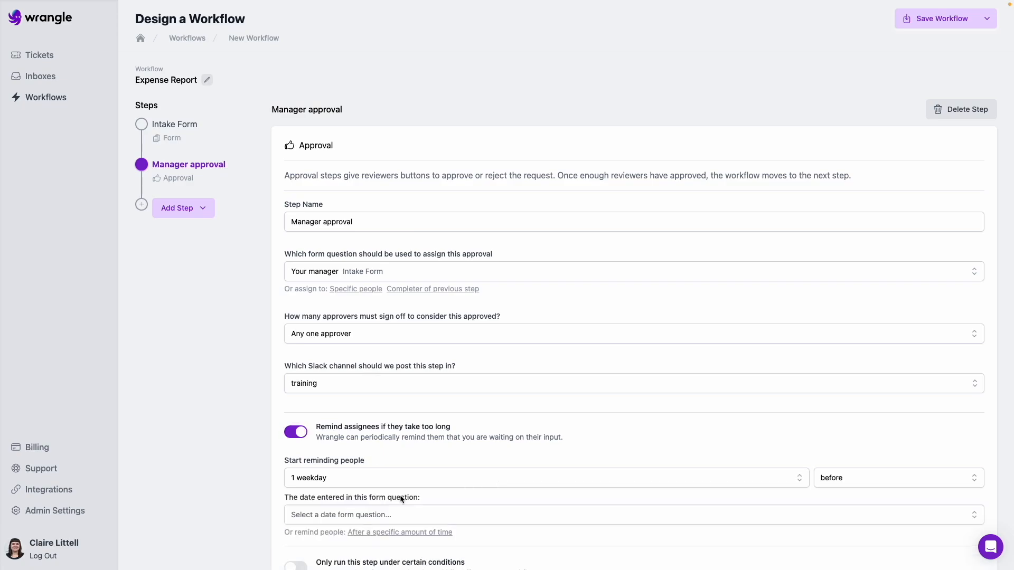
left_click(544, 478)
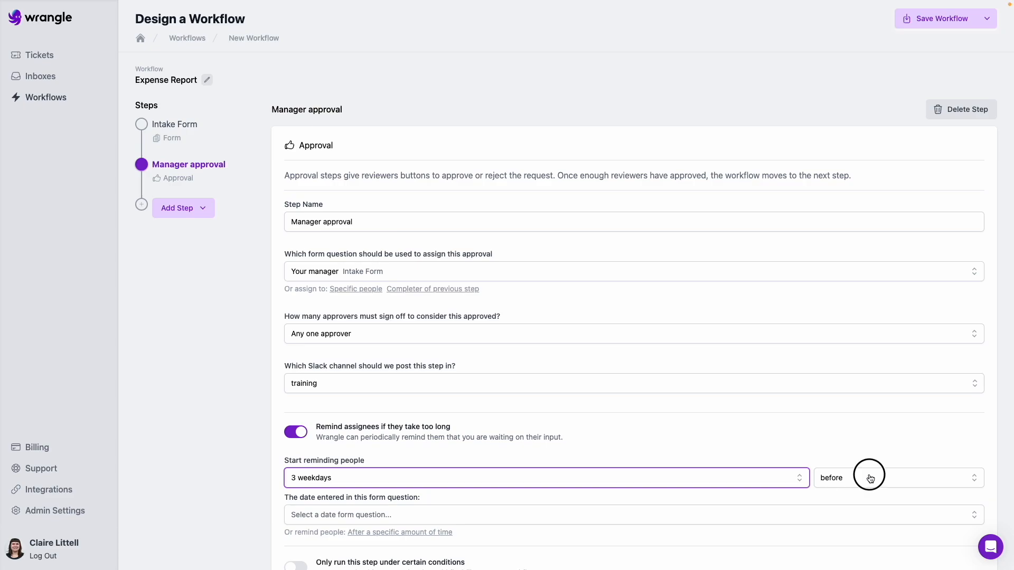
left_click(869, 477)
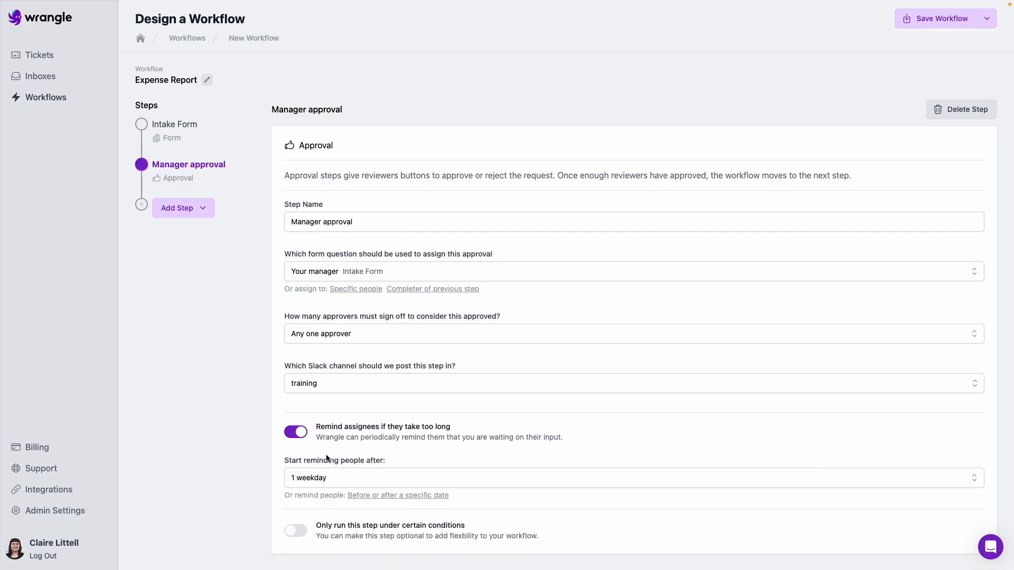
mouse_move(401, 472)
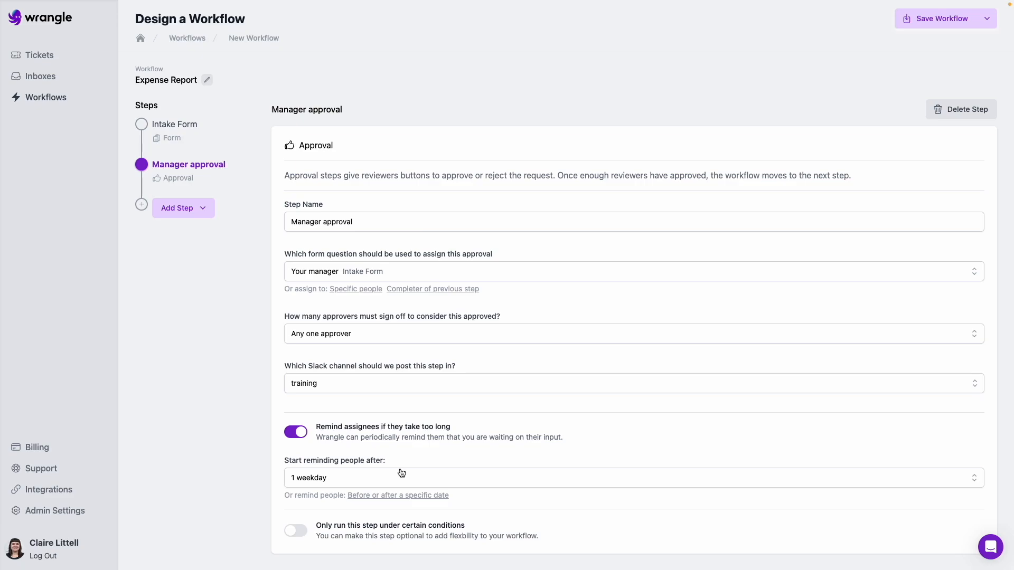
mouse_move(458, 427)
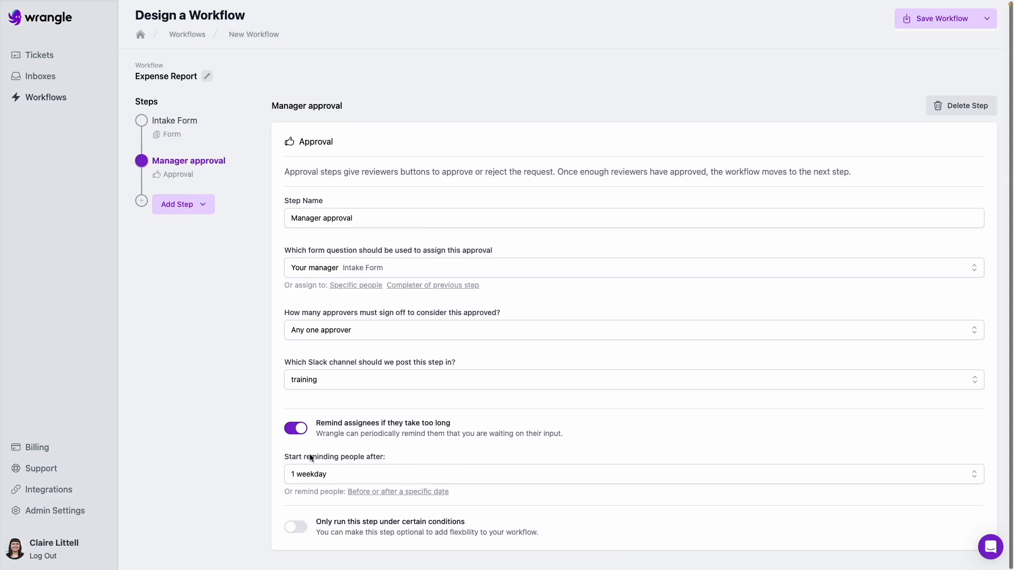
Step: Make Manager approval run only when the reimbursed dollar value is greater than or equal to 100
left_click(295, 531)
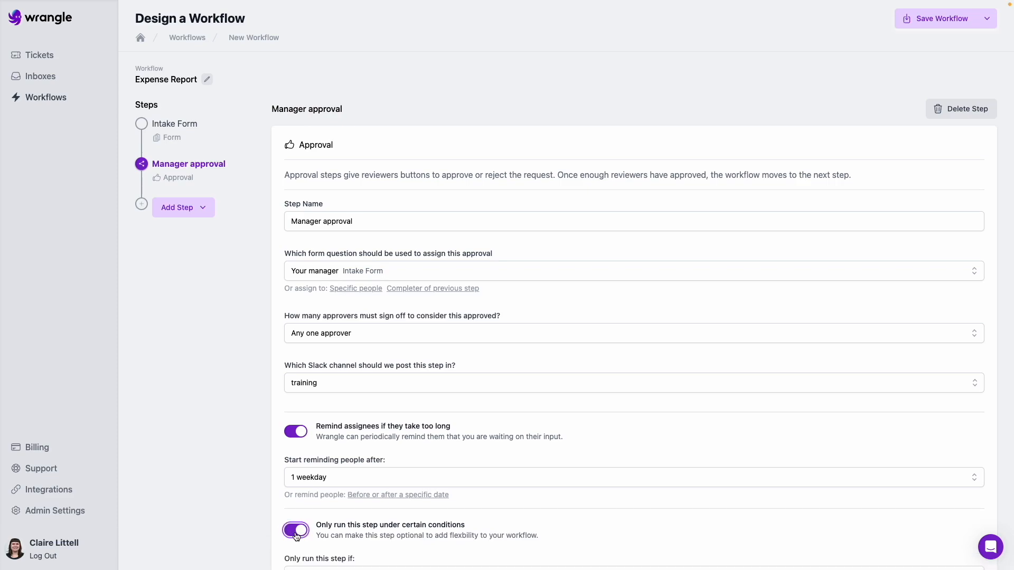
scroll("down", 3)
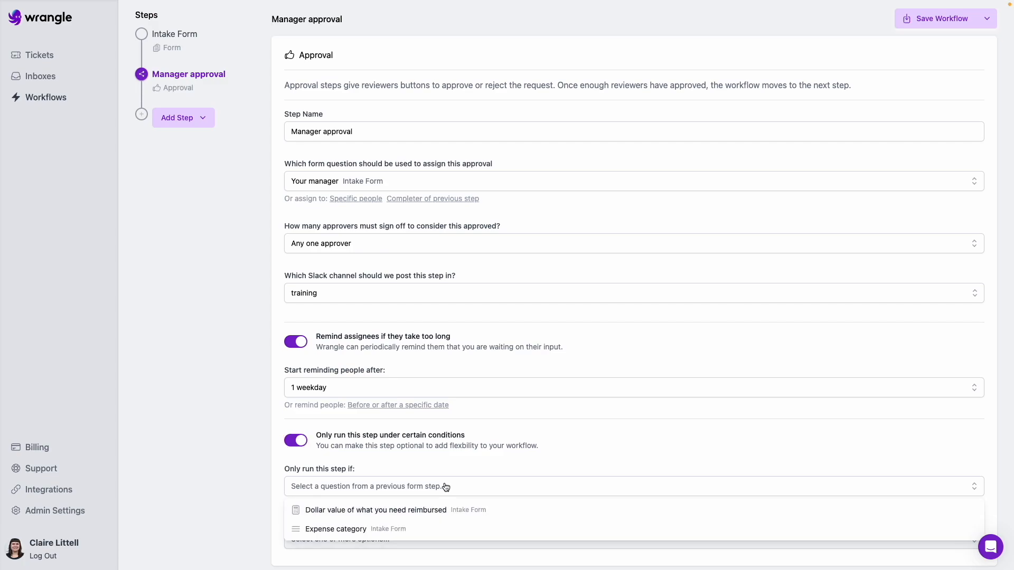
mouse_move(440, 509)
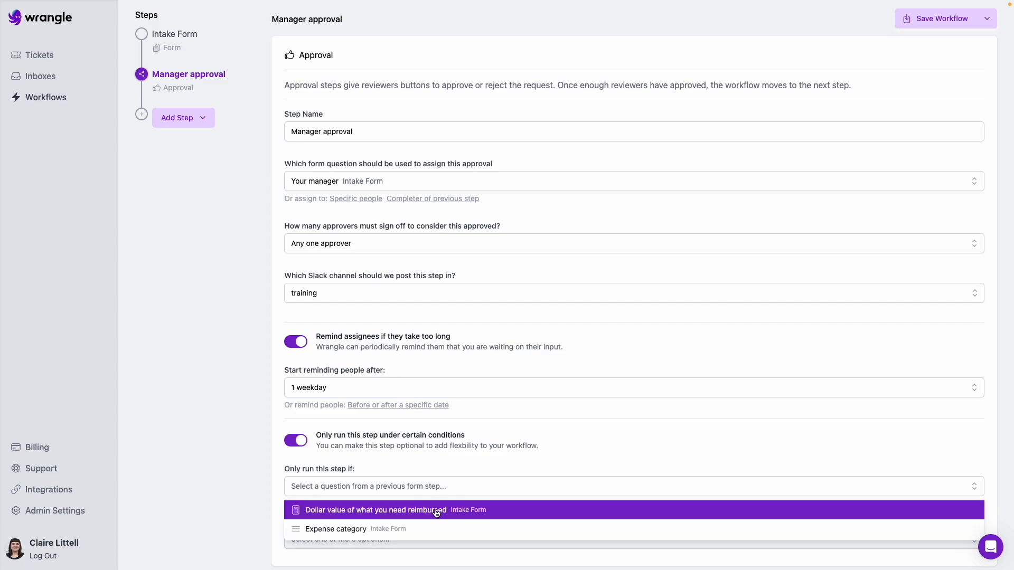
left_click(375, 510)
type("100")
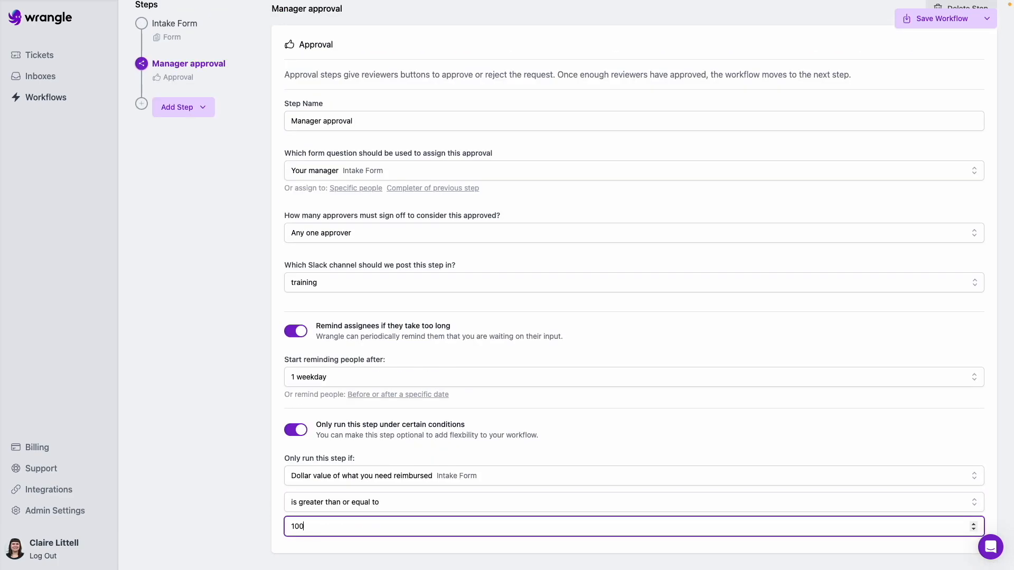
mouse_move(244, 388)
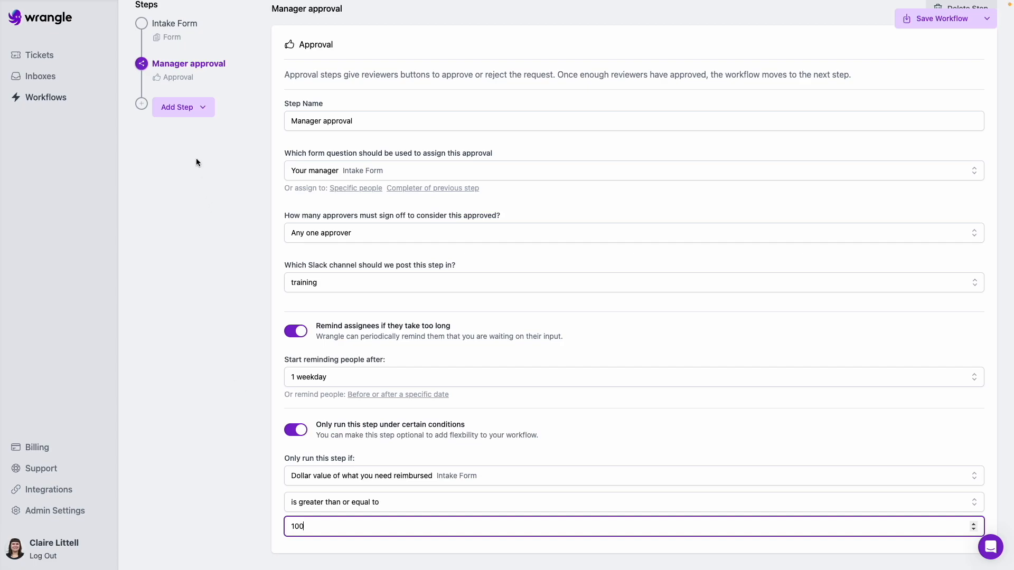
mouse_move(181, 133)
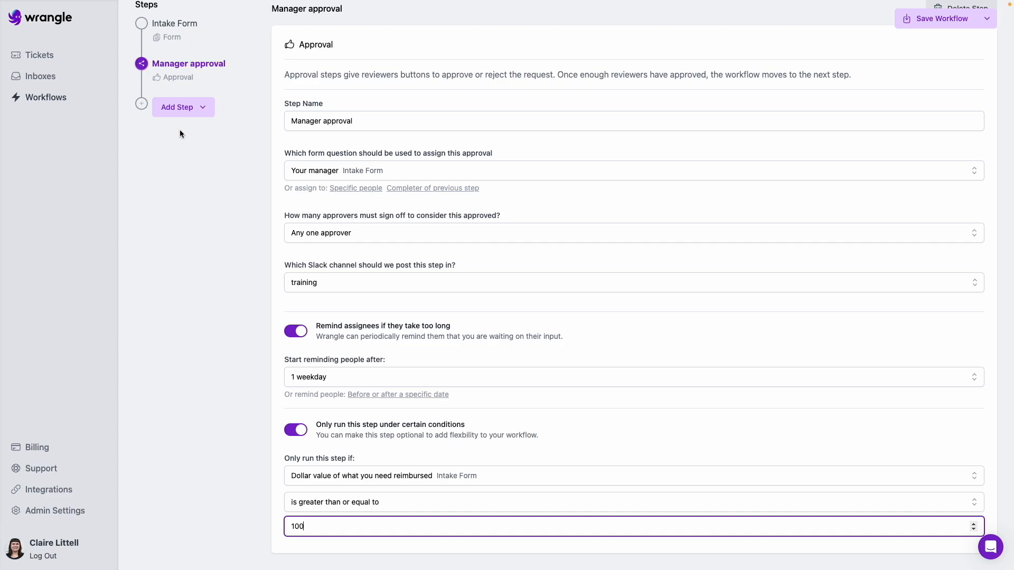
Step: Add a task list step named 'Reimburse employee' posting to the #training channel
left_click(183, 107)
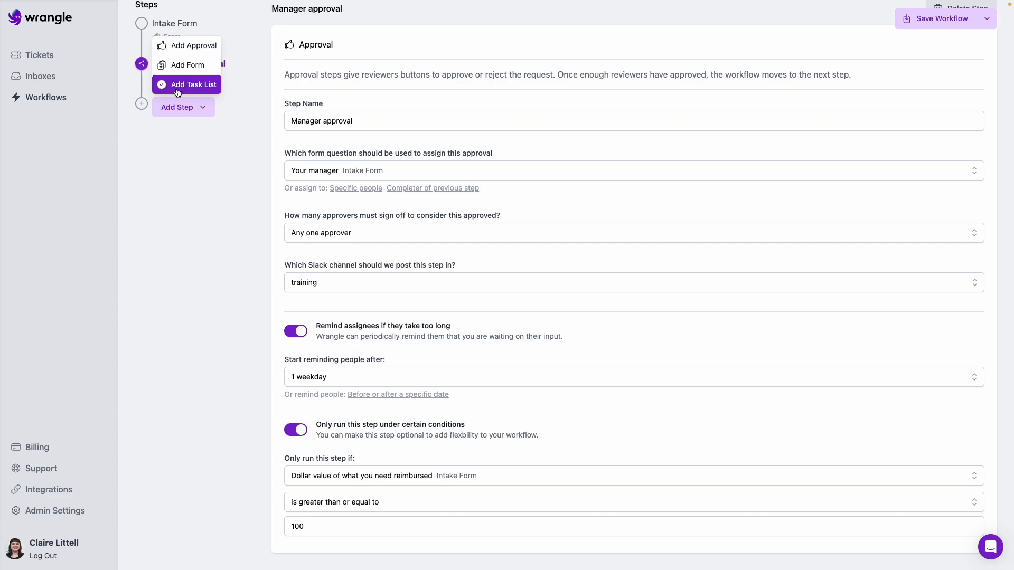
left_click(192, 84)
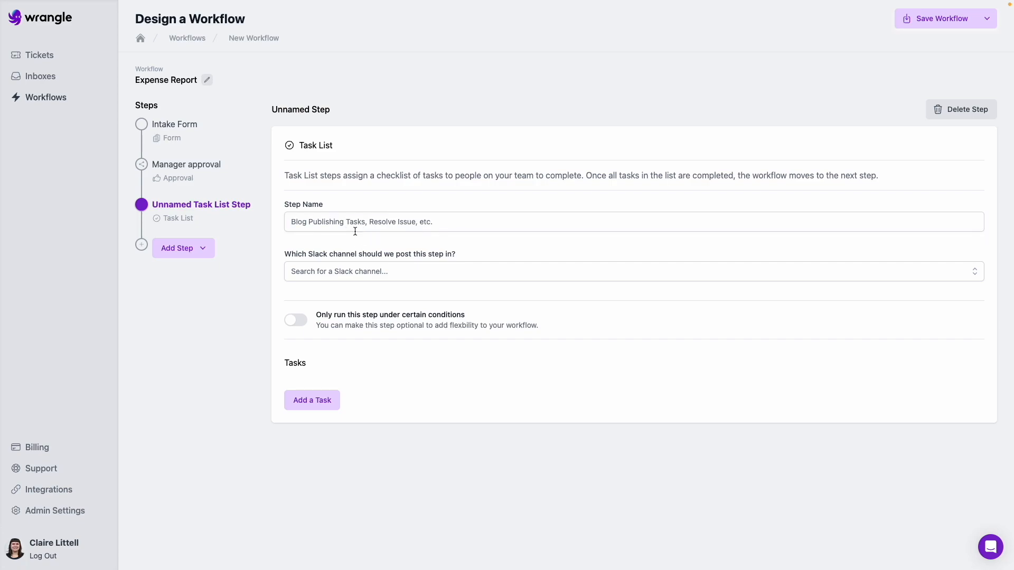
type("Reimburse")
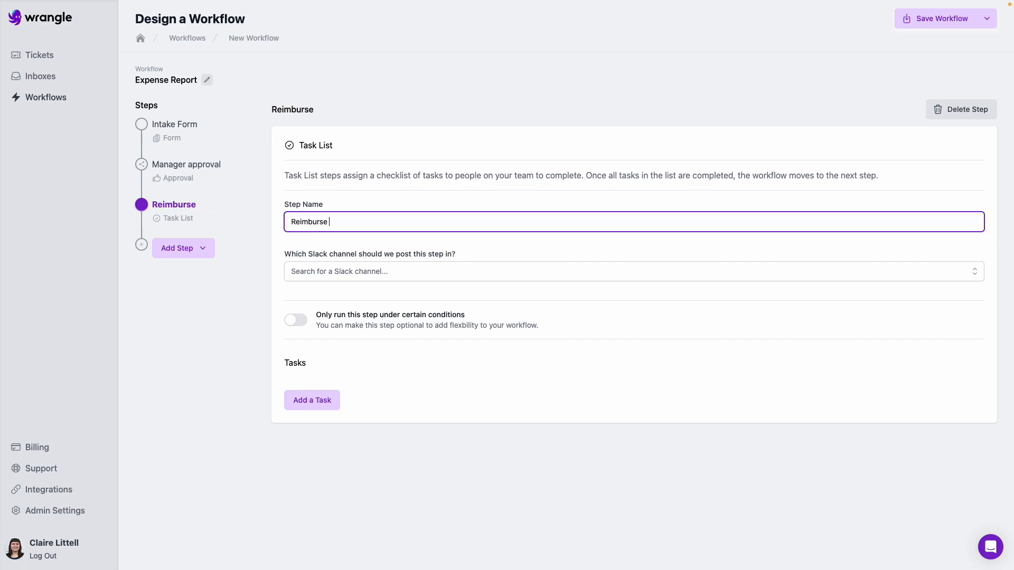
type("employee")
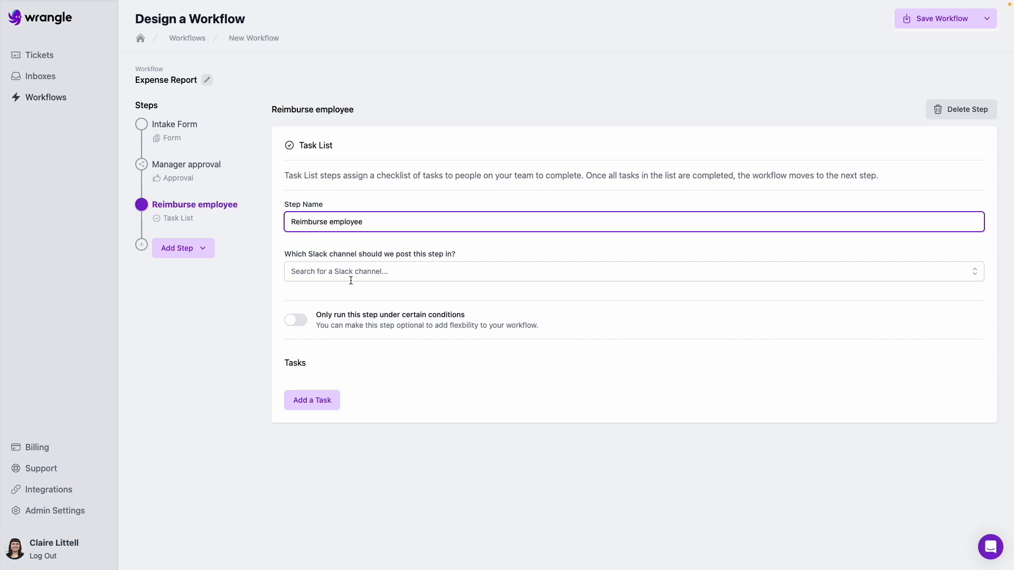
type("training")
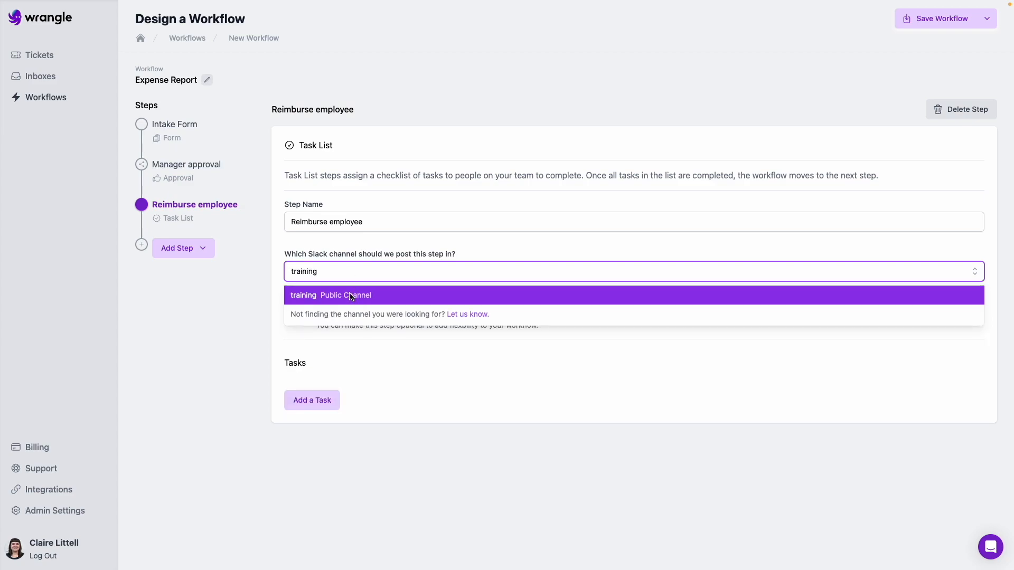
left_click(329, 295)
type("Log reimbursement in payroll software")
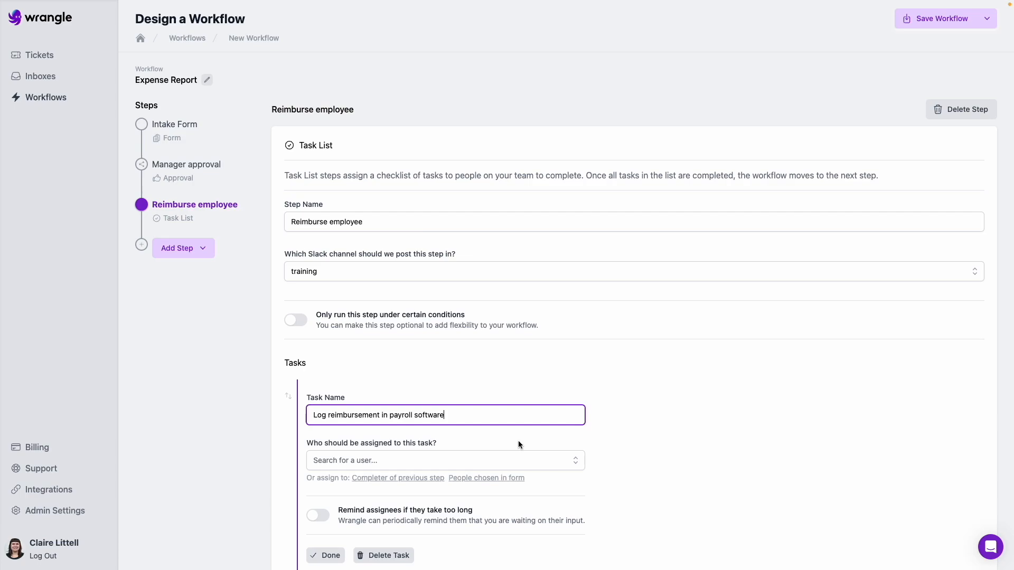
Step: Assign the 'Log reimbursement in payroll software' task to two people
left_click(444, 460)
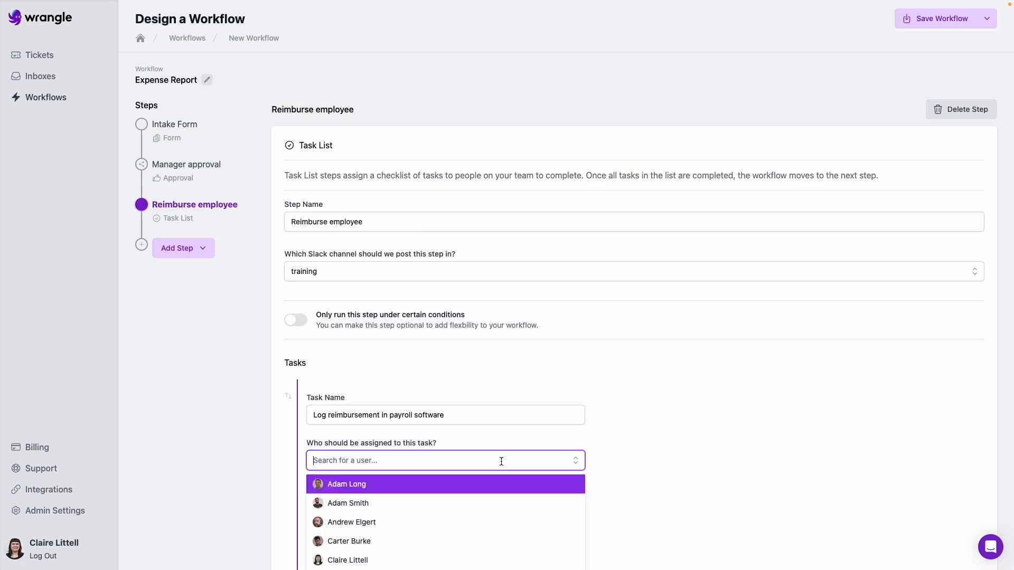
type("ca")
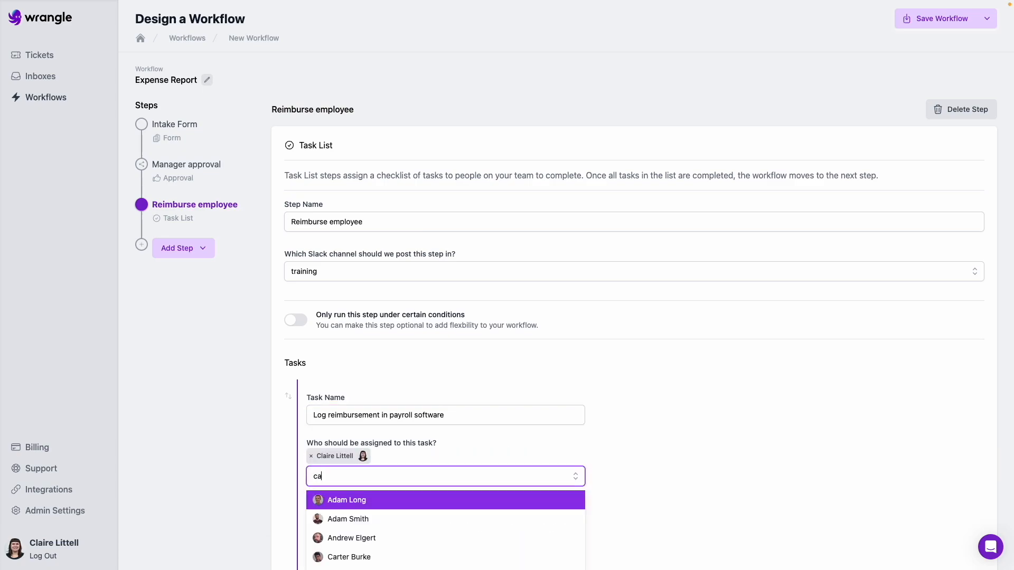
left_click(348, 557)
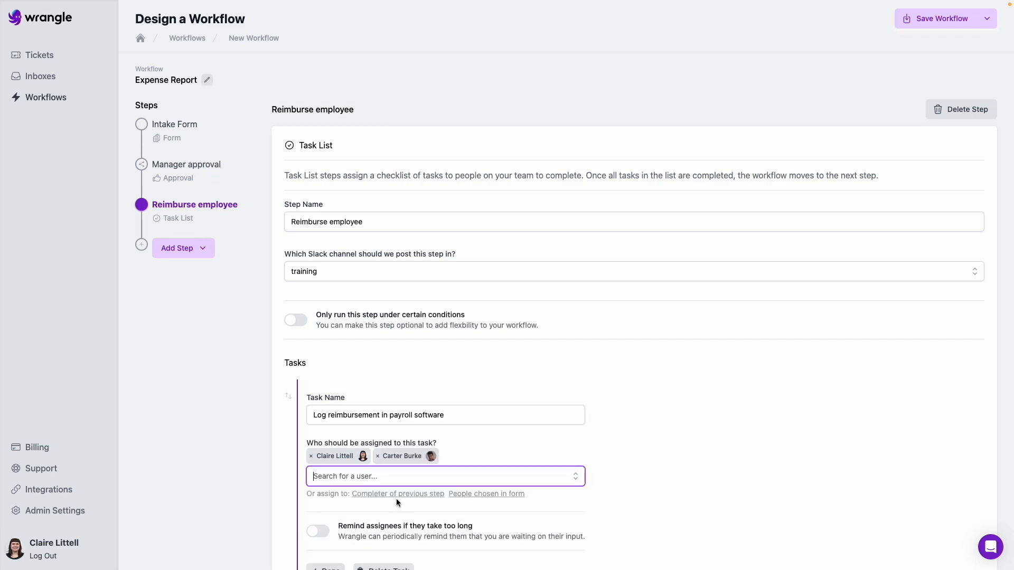
scroll("down", 3)
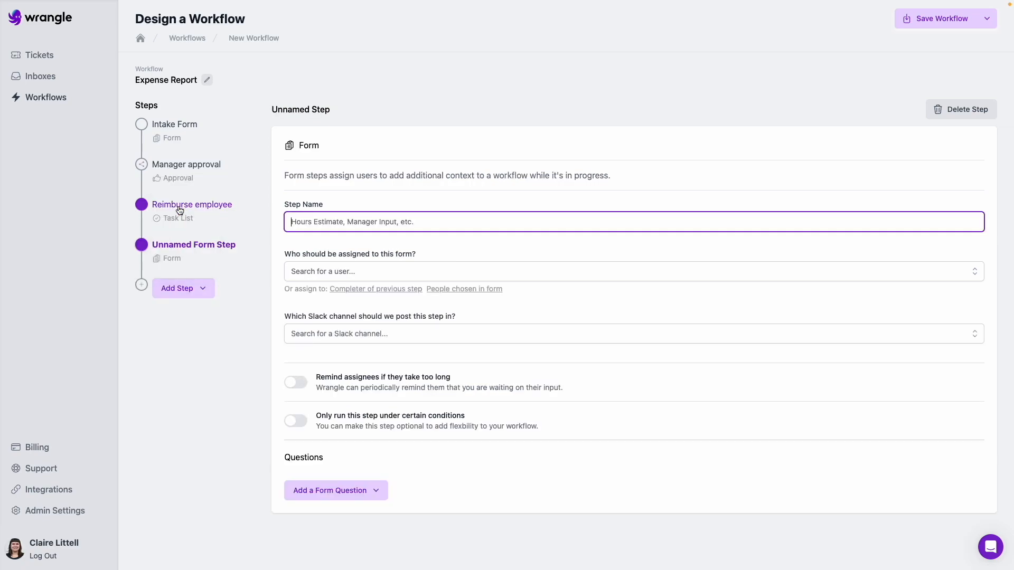
mouse_move(201, 221)
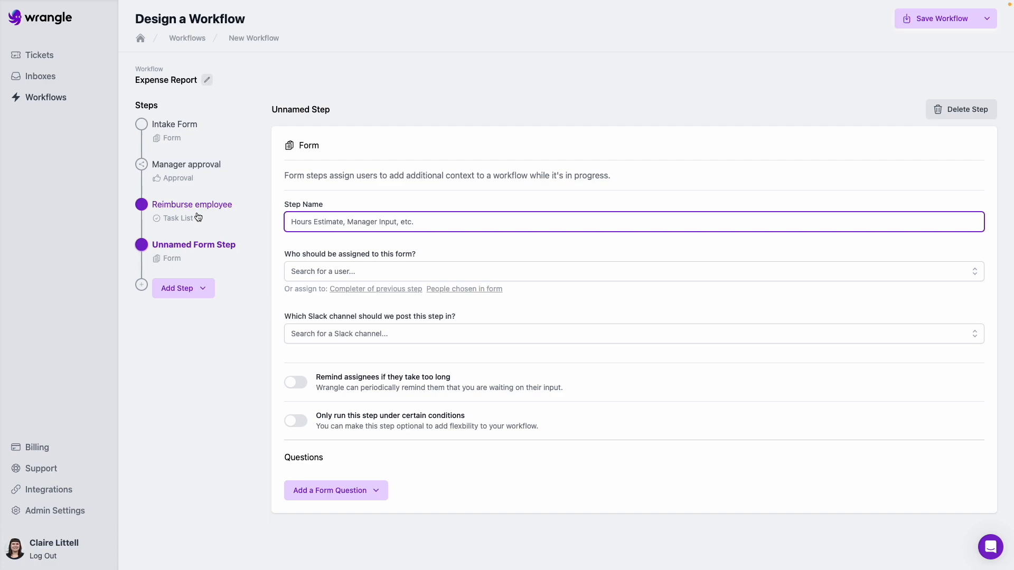
Step: Name the step 'Confirm reimbursement date', assign it to Reimburse employee completers, posting to #training
type("Confirm reimbursement")
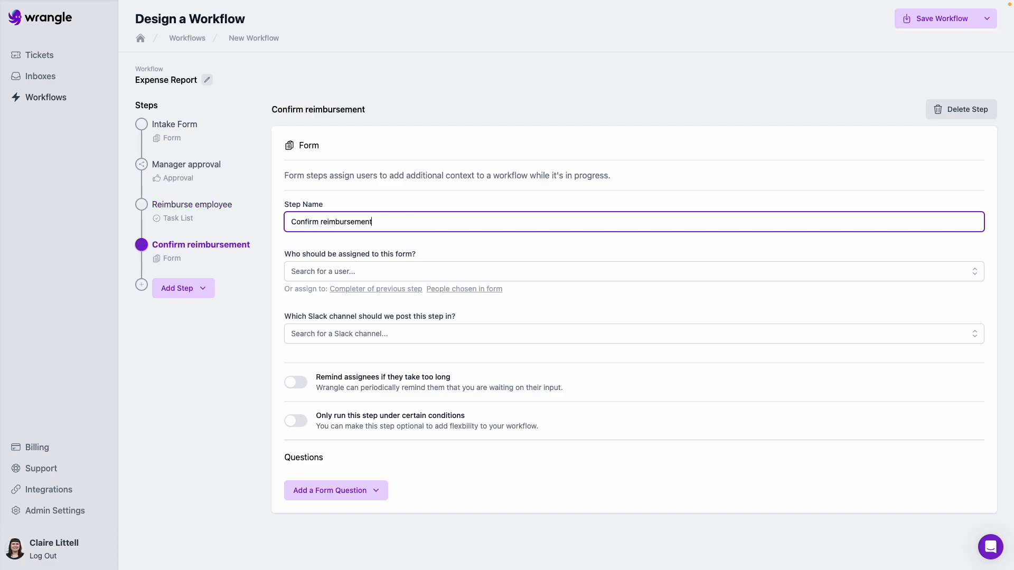
type("date")
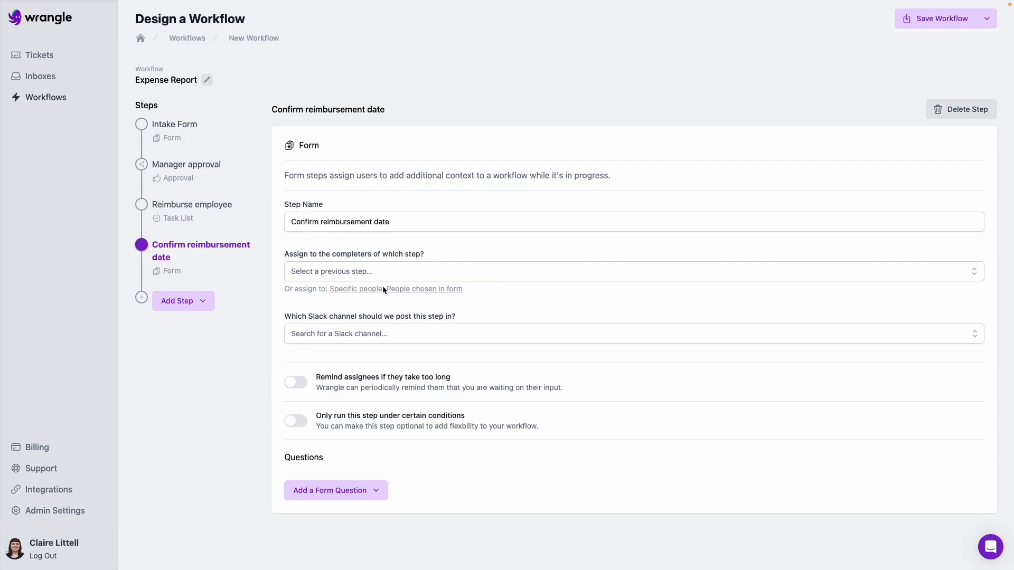
left_click(634, 271)
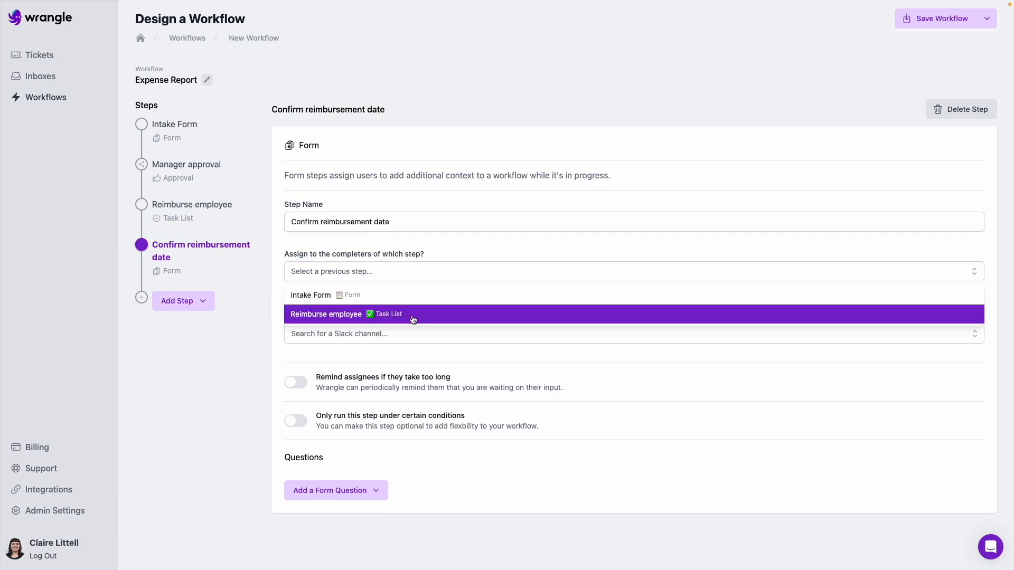
type("training")
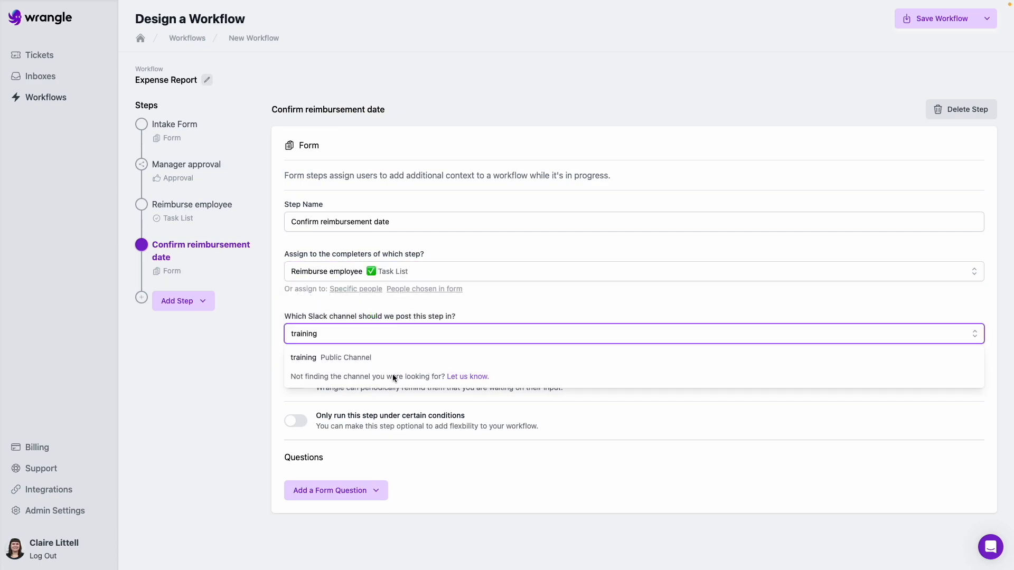
left_click(304, 357)
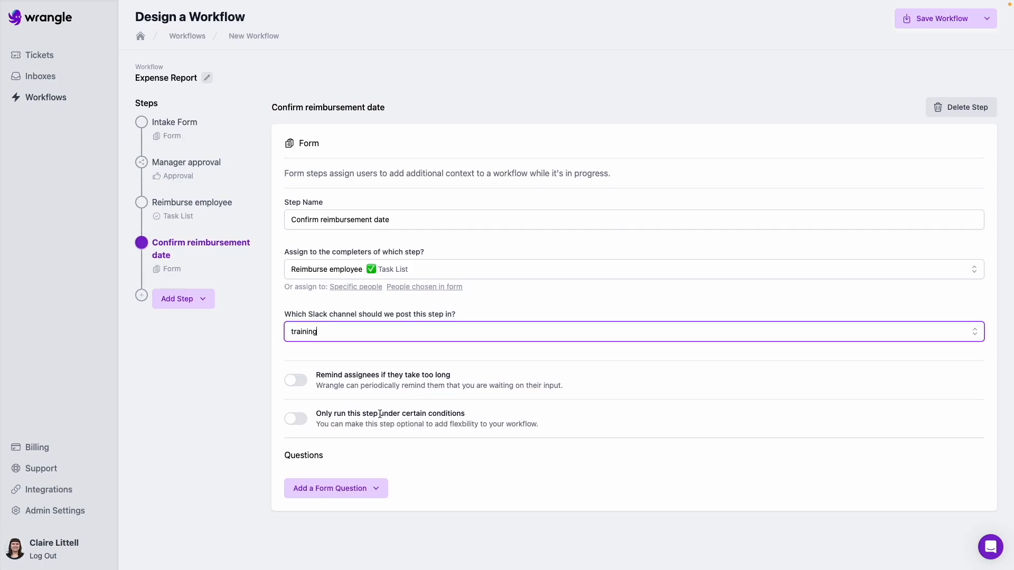
Step: Enable assignee reminders and add a Select a Date question for the paycheck date
left_click(295, 380)
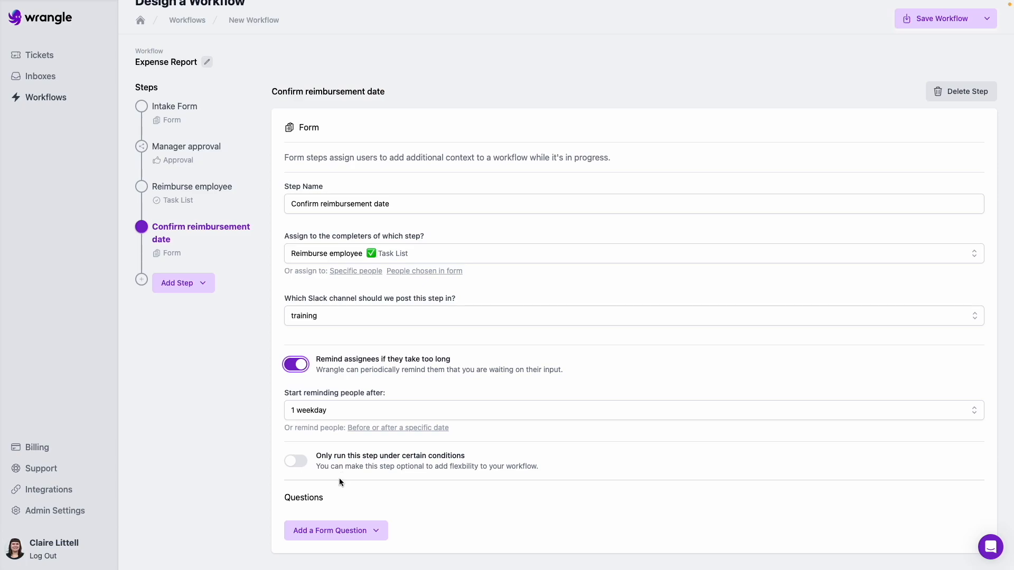
left_click(336, 530)
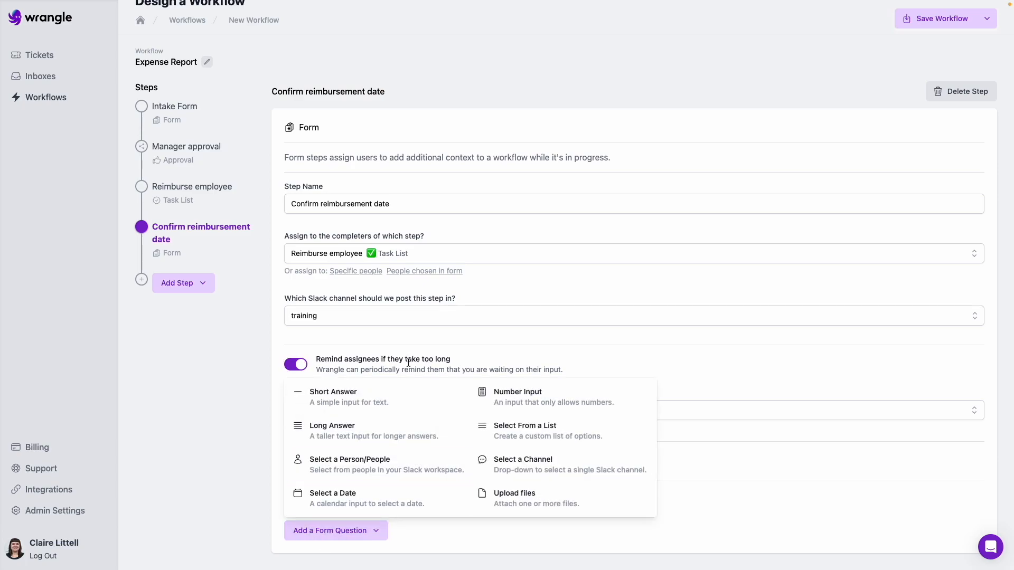
left_click(332, 493)
type("Date of upcoming paycheck with reimbursement")
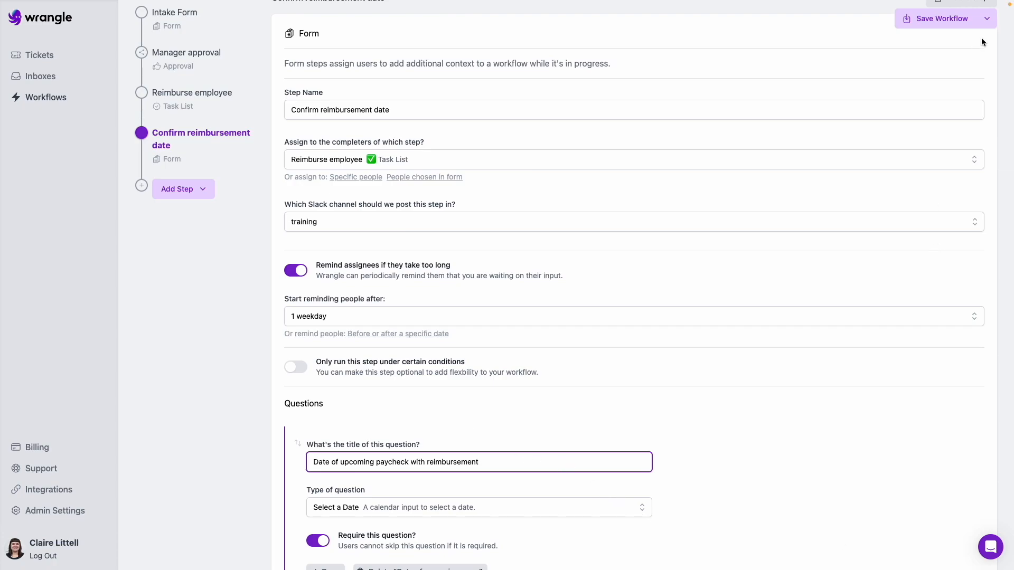
Step: Save the Expense Report workflow and go to the Support page
left_click(939, 17)
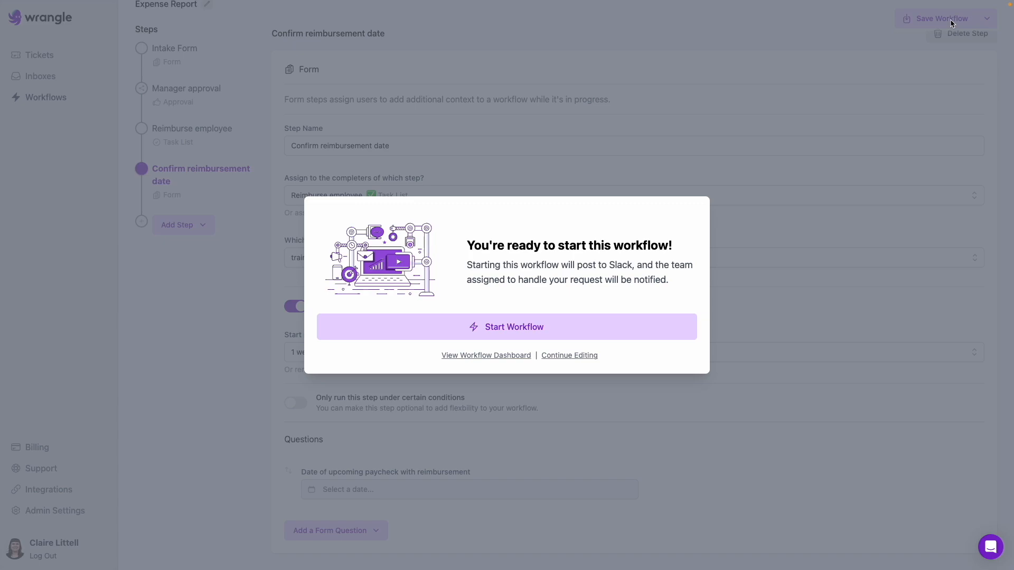
left_click(41, 469)
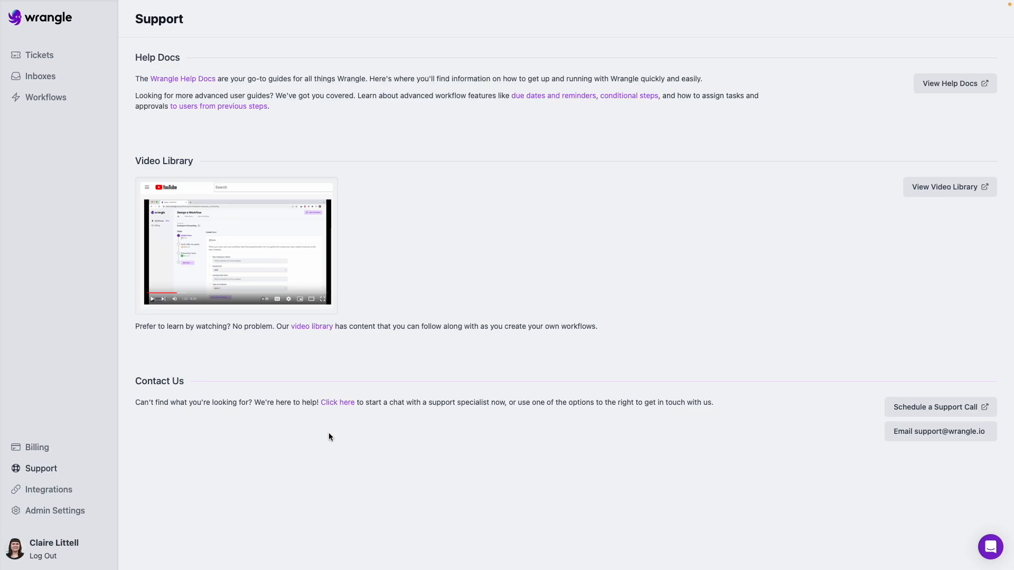